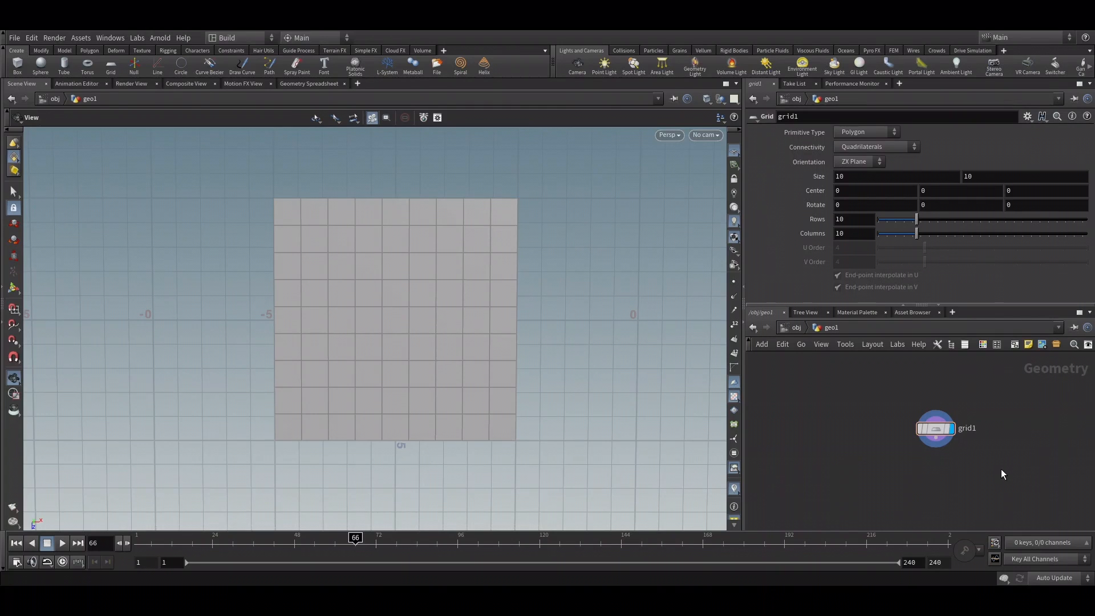
pyautogui.moveTo(417, 189)
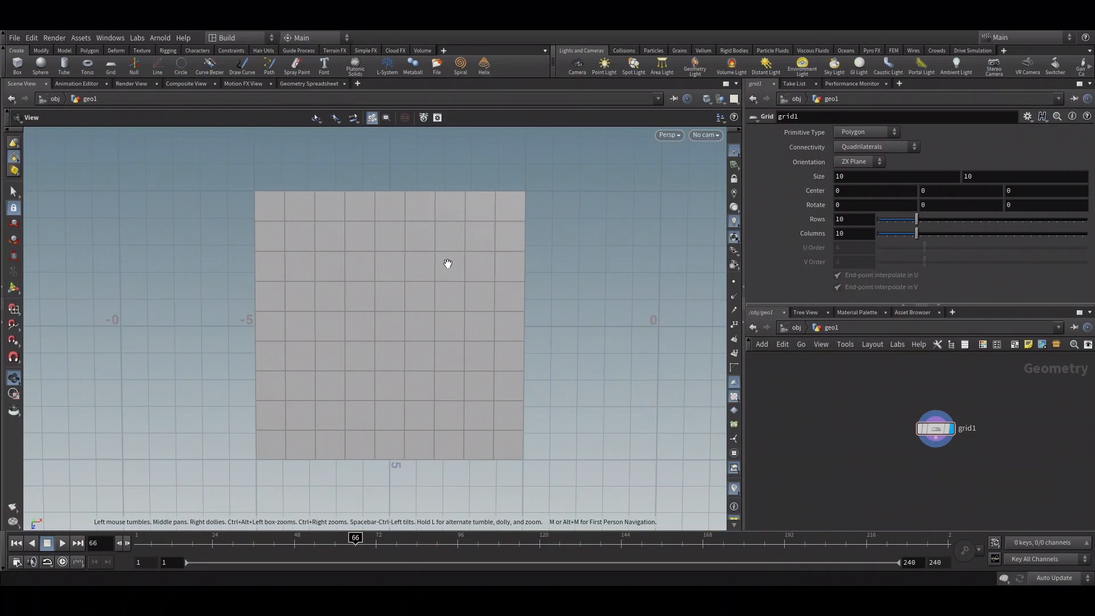
pyautogui.moveTo(372, 379)
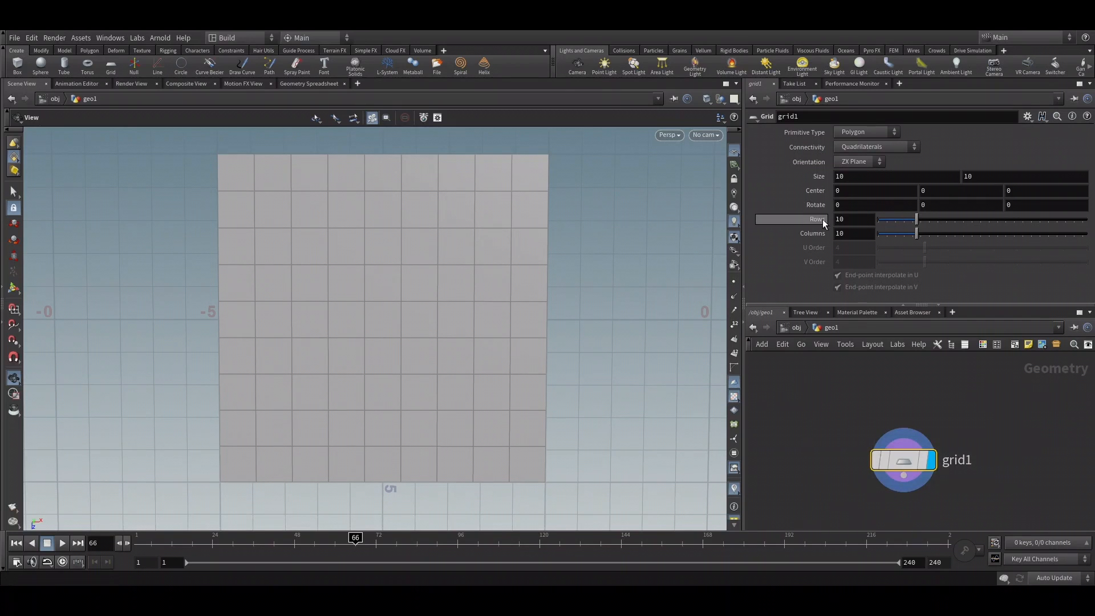
pyautogui.moveTo(821, 360)
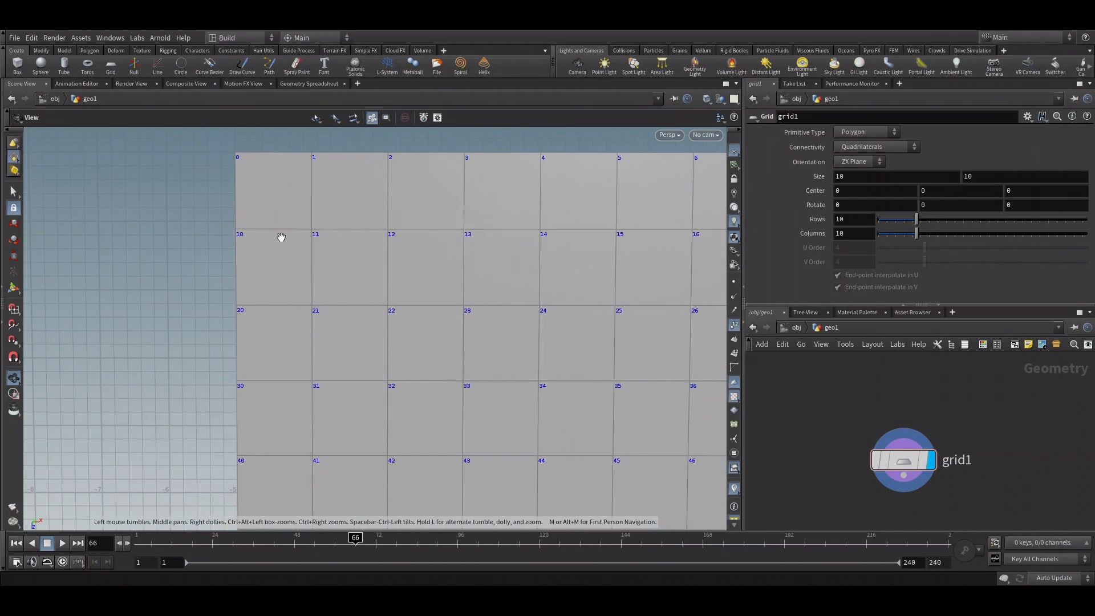
pyautogui.moveTo(377, 230)
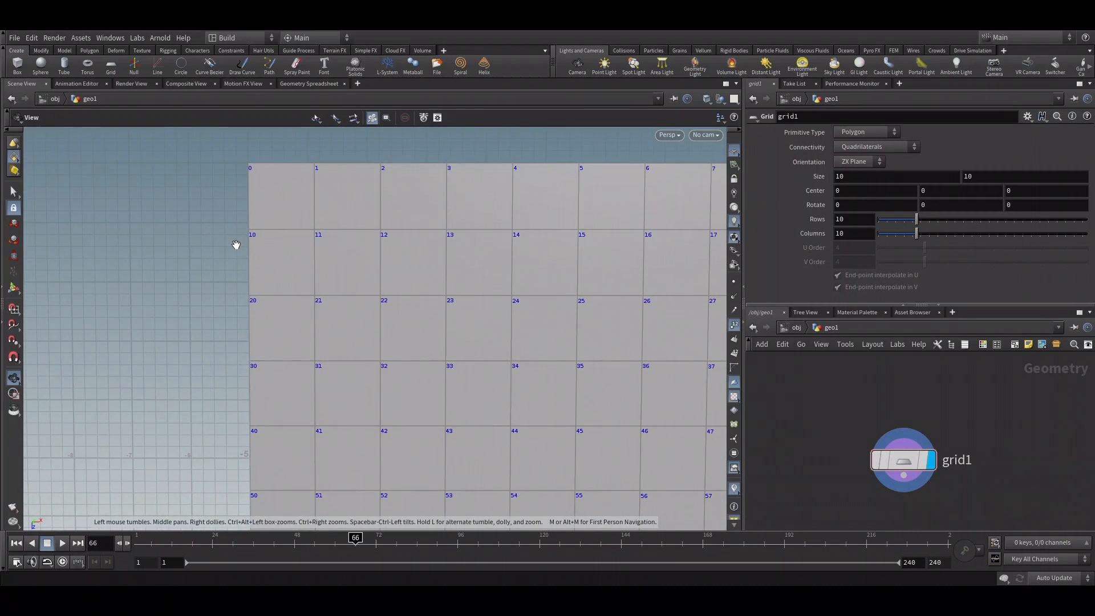
pyautogui.moveTo(261, 149)
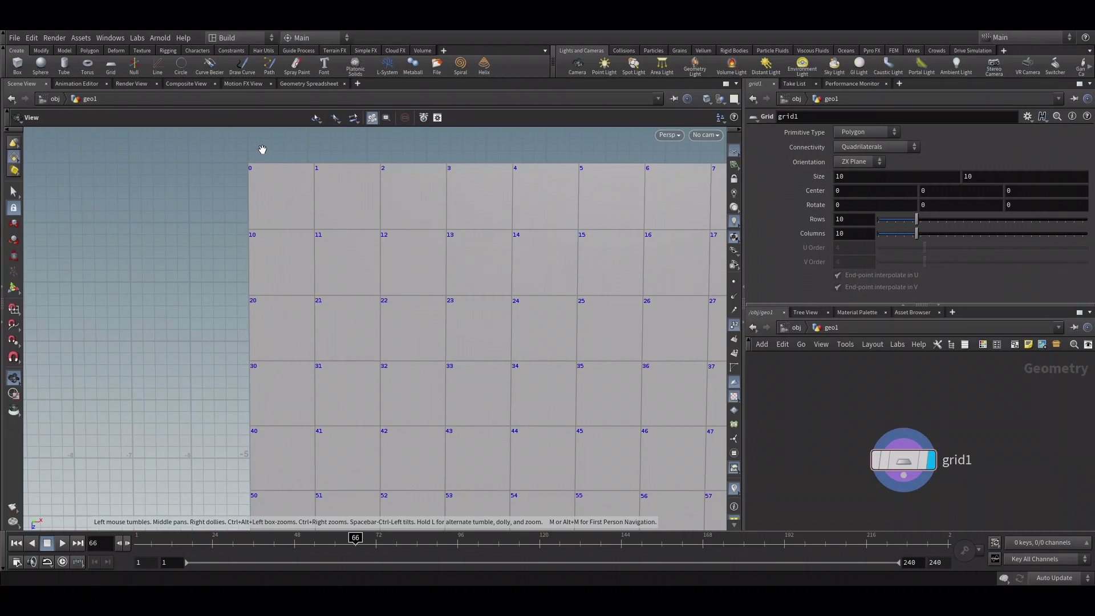
pyautogui.moveTo(246, 238)
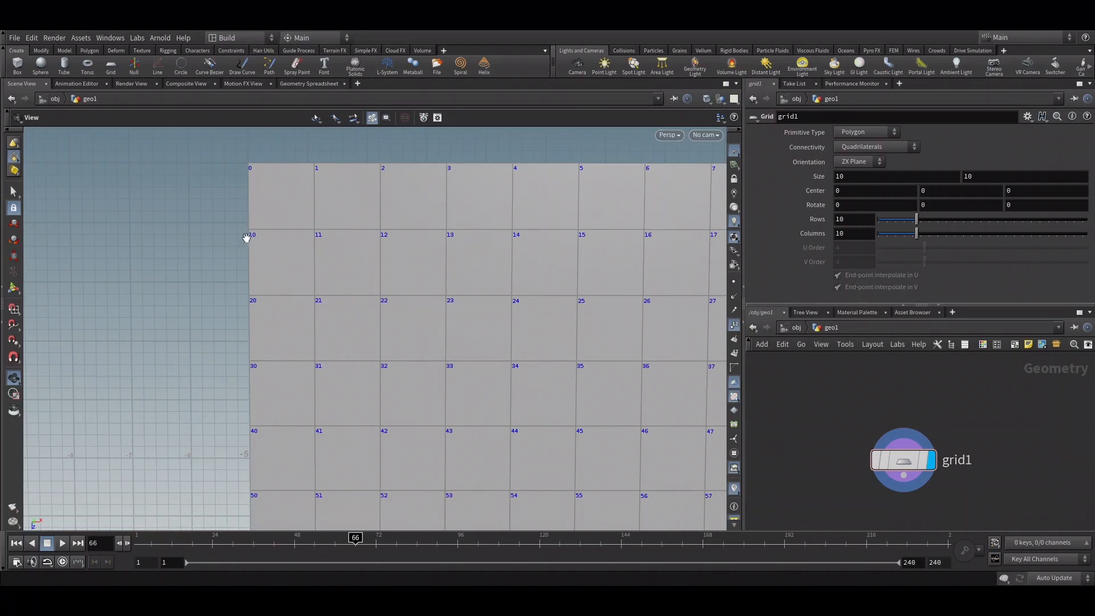
pyautogui.moveTo(402, 449)
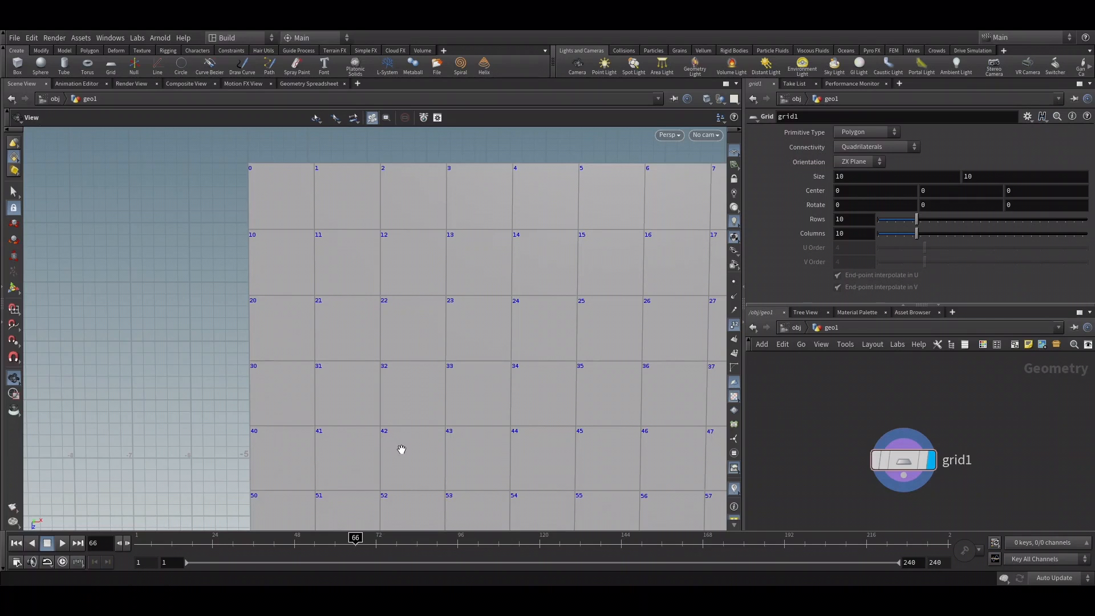
pyautogui.moveTo(330, 180)
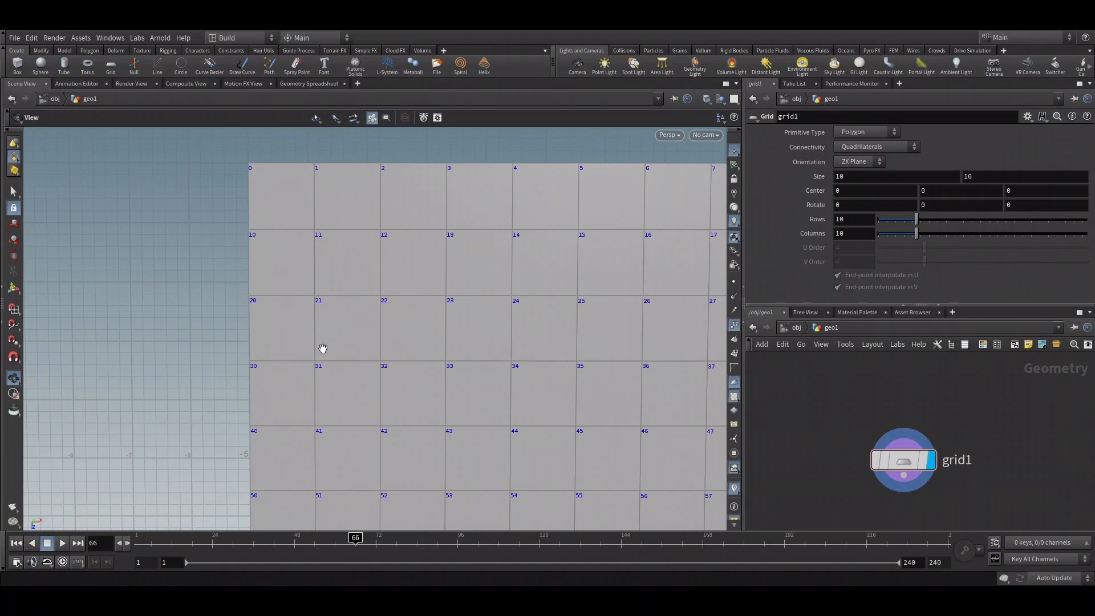
pyautogui.moveTo(186, 267)
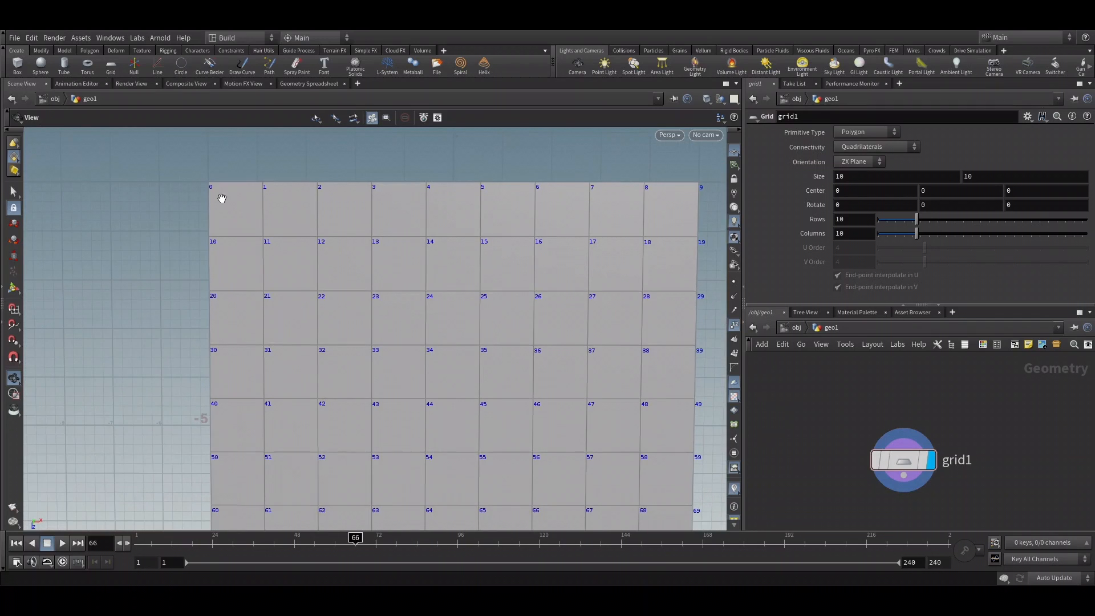
pyautogui.moveTo(317, 218)
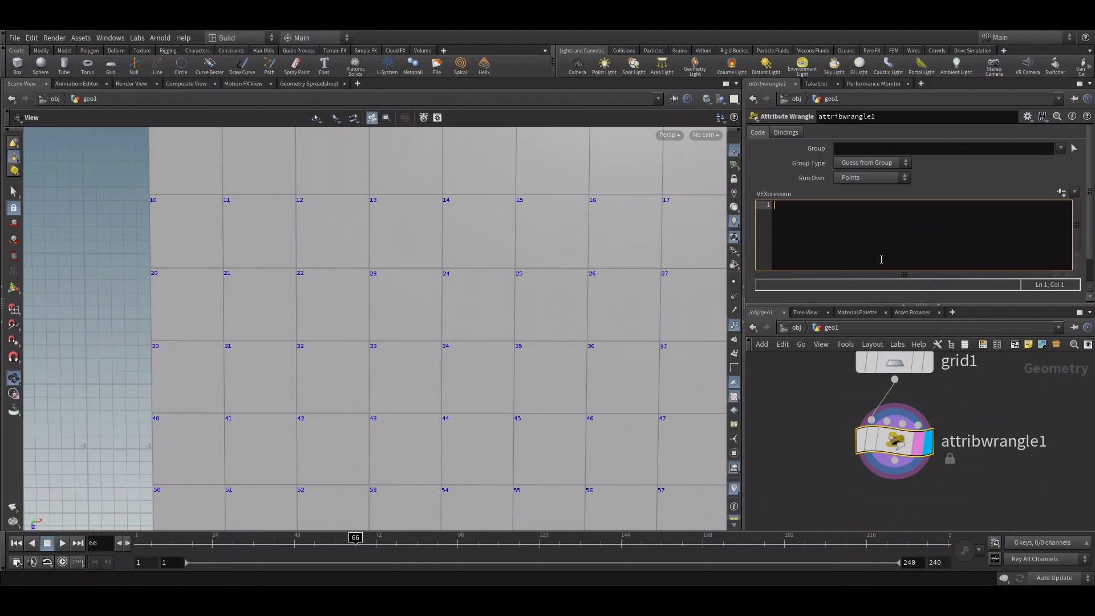
# Type 'int increment = 10;' and 'int num = npoints(0);' into the wrangle's VEXpression.
pyautogui.write('i')
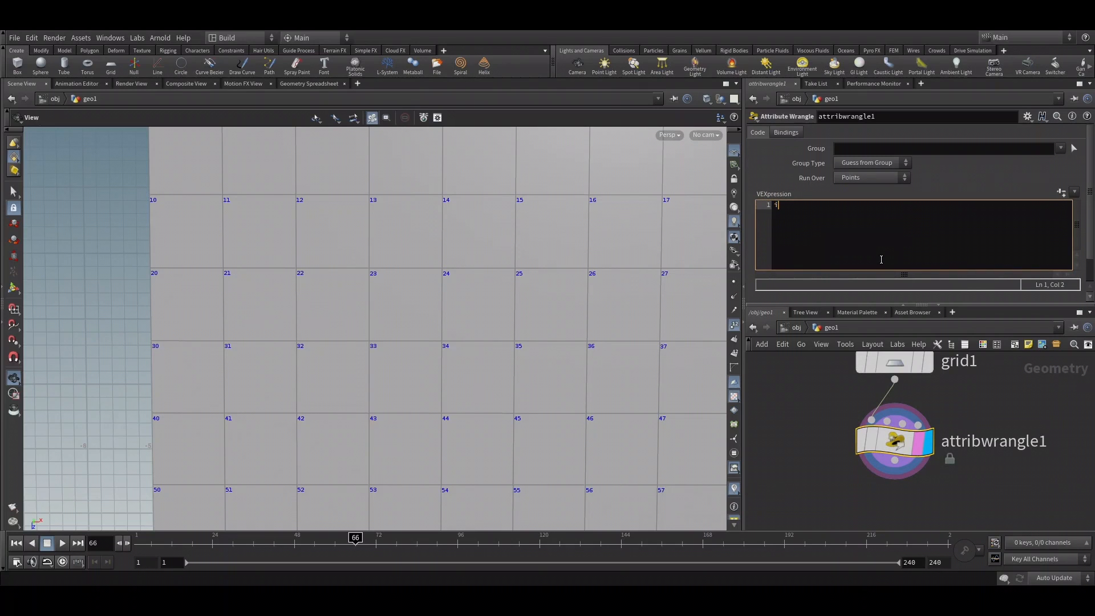
pyautogui.write('int increment')
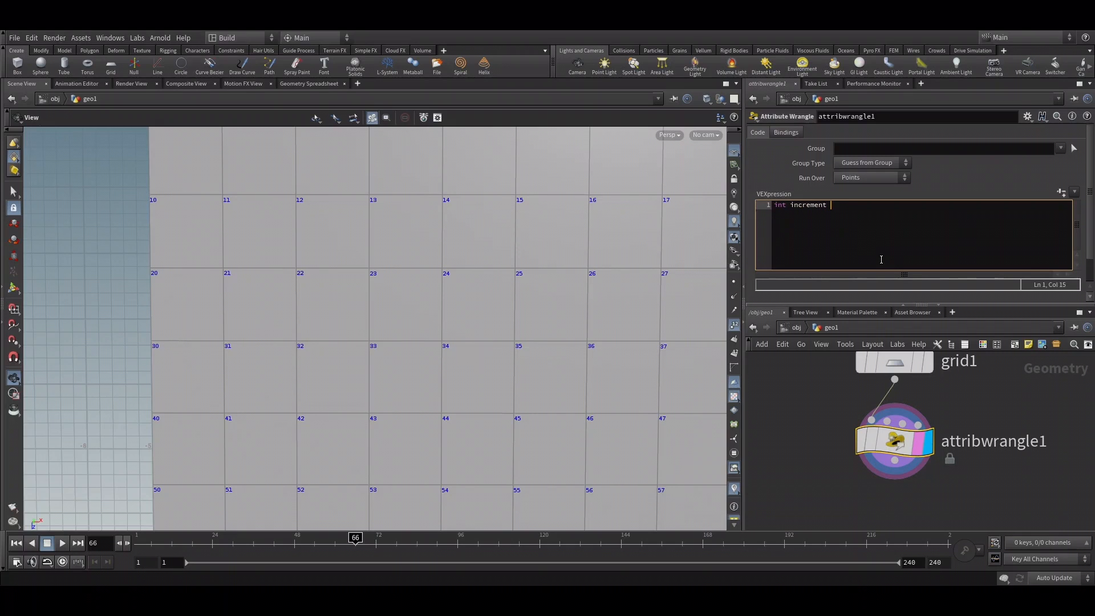
pyautogui.write('= 10;')
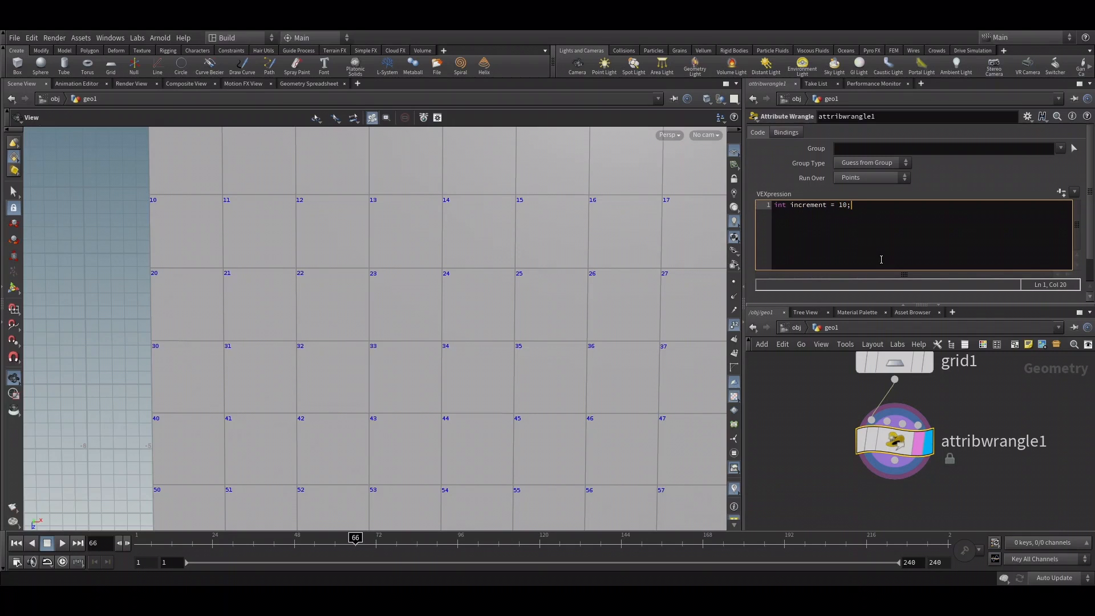
pyautogui.press('Return')
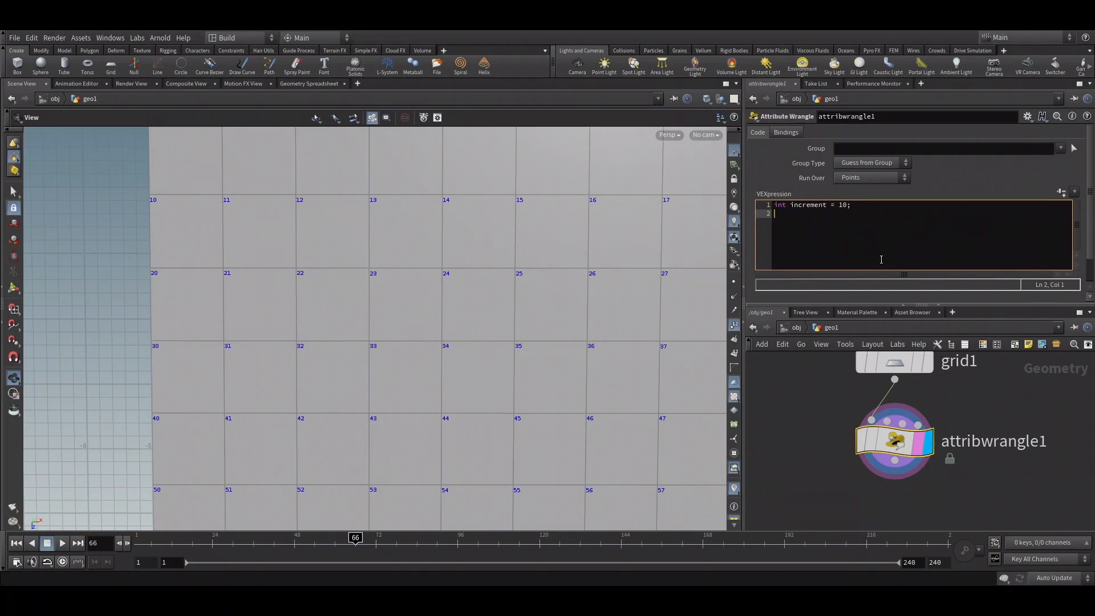
pyautogui.write('int')
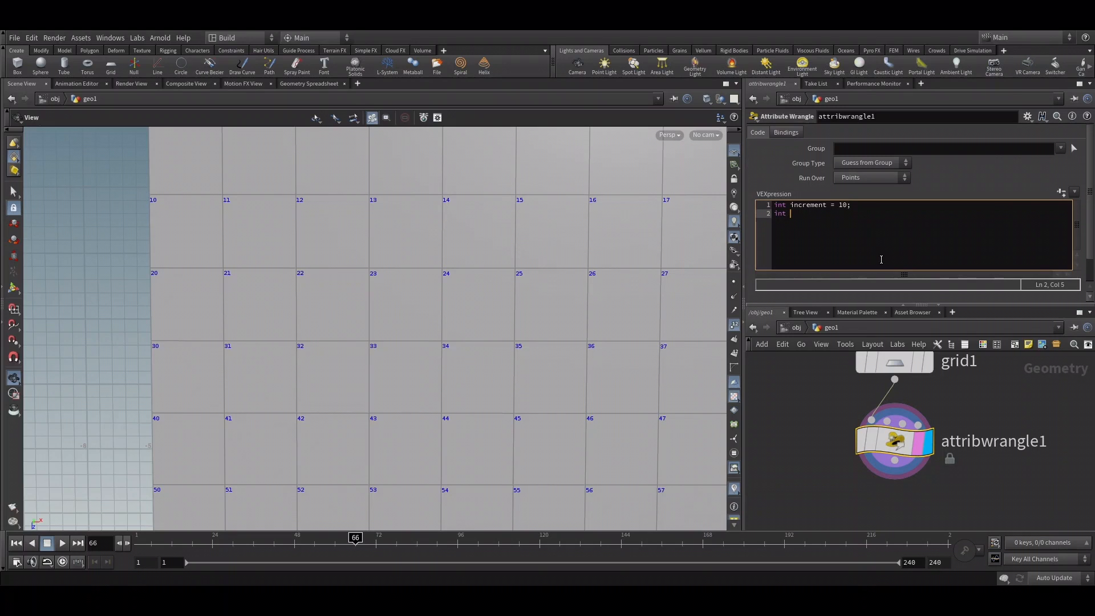
pyautogui.write('num =')
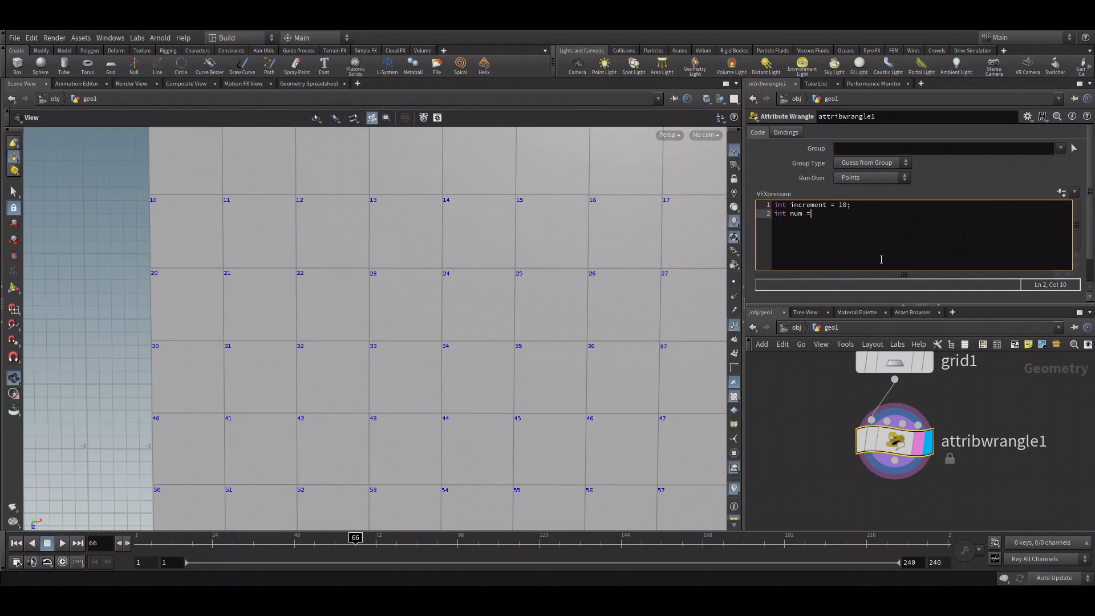
pyautogui.write('npoint')
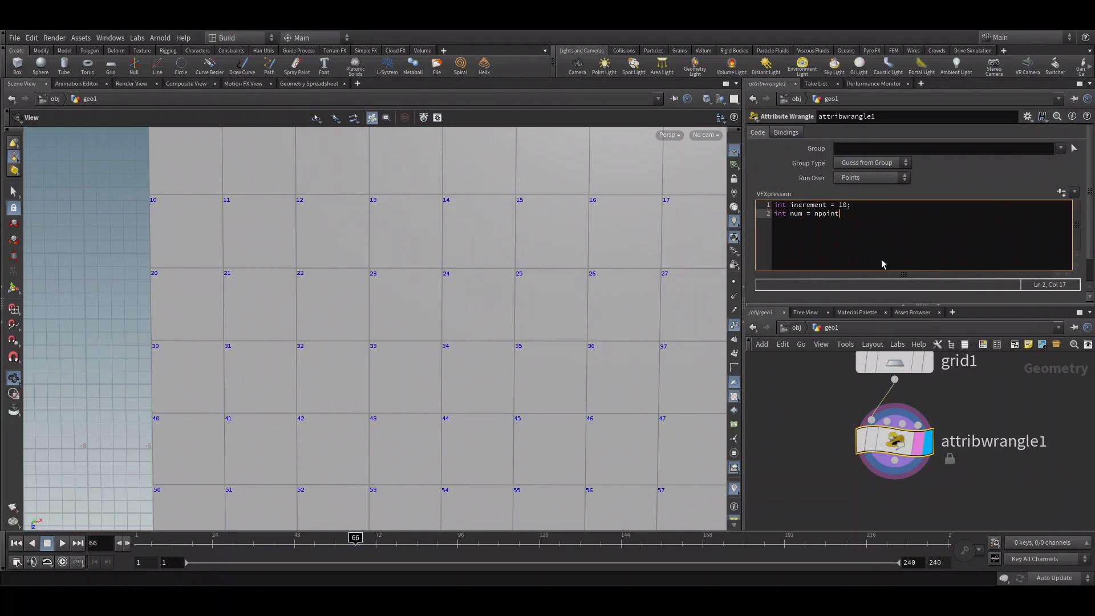
pyautogui.write('s(0);')
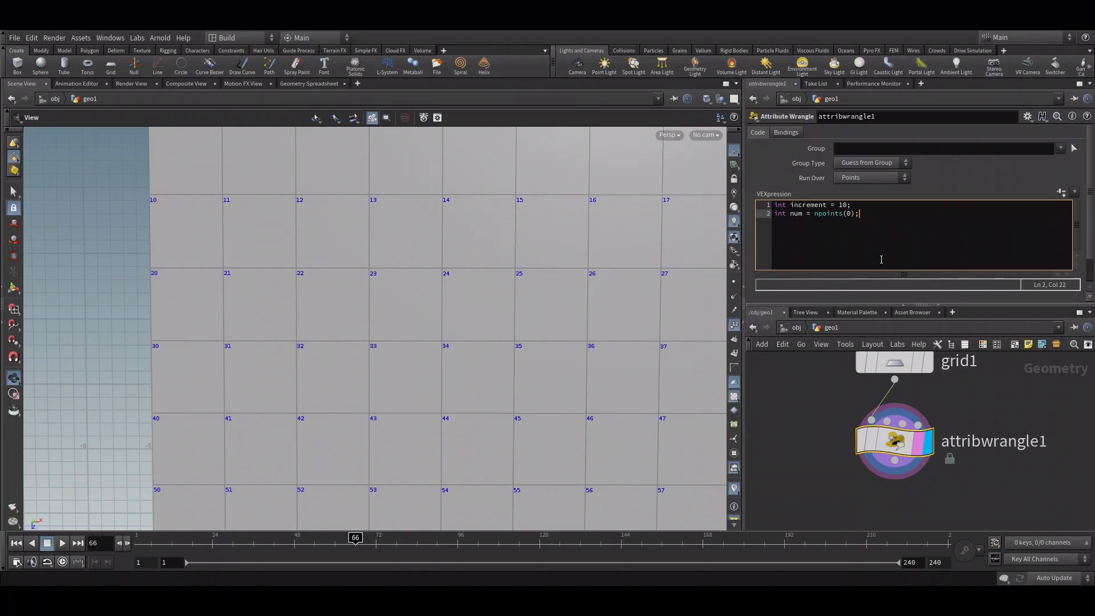
pyautogui.press('Return')
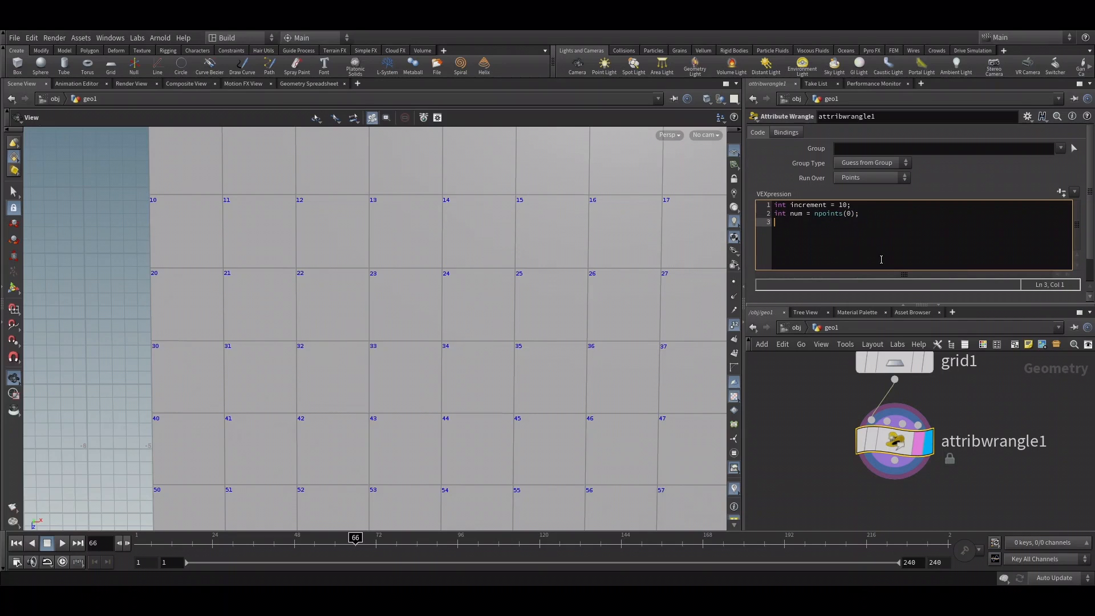
# Open a for loop running i from 0 while i < num.
pyautogui.write('for')
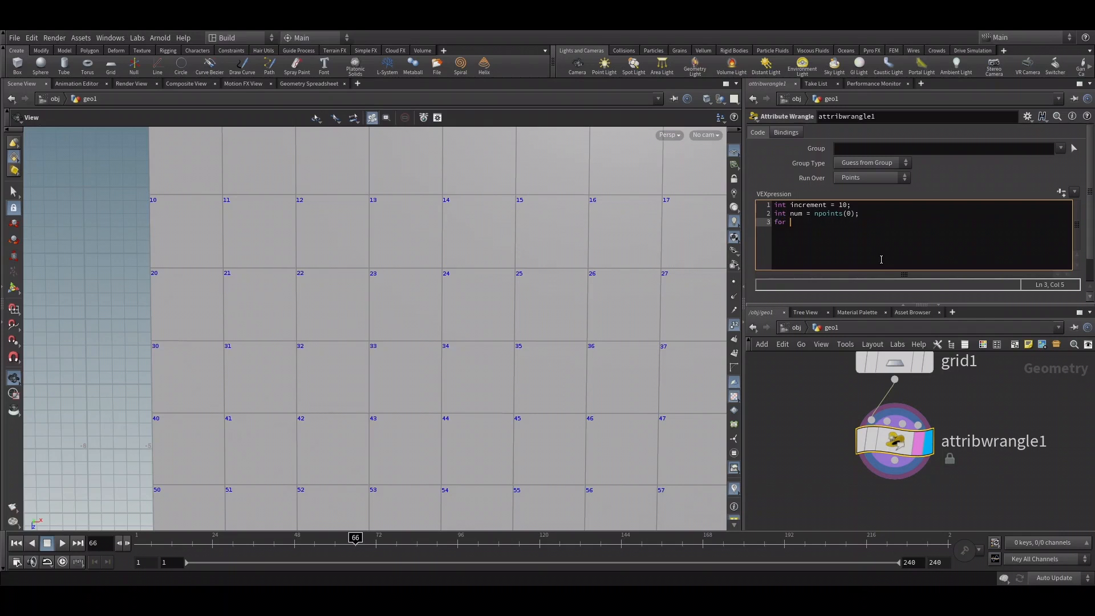
pyautogui.write('(int i = 0')
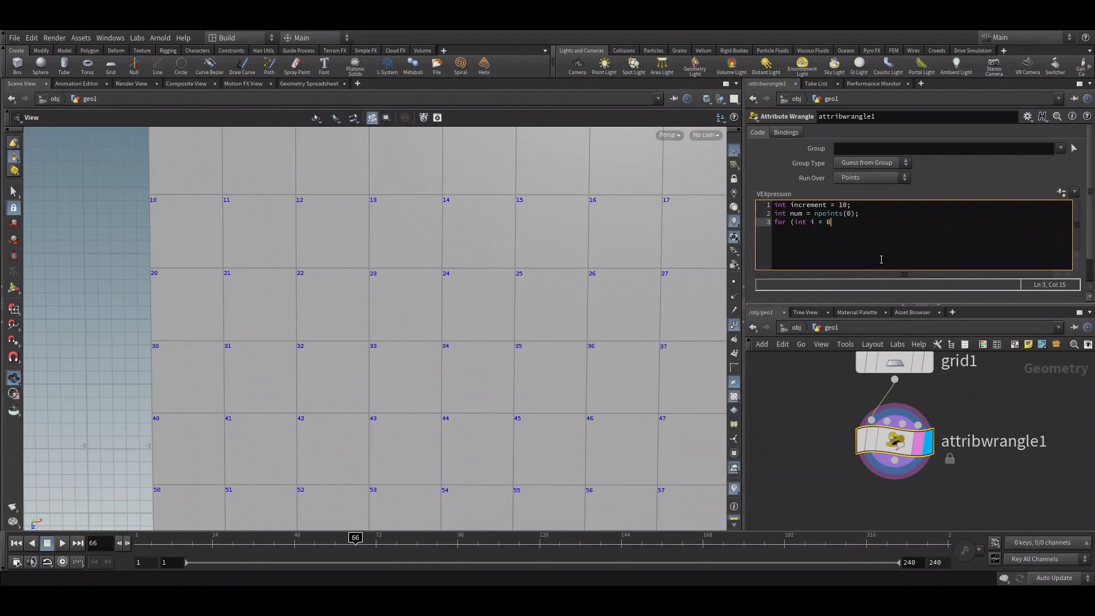
pyautogui.write('; i <')
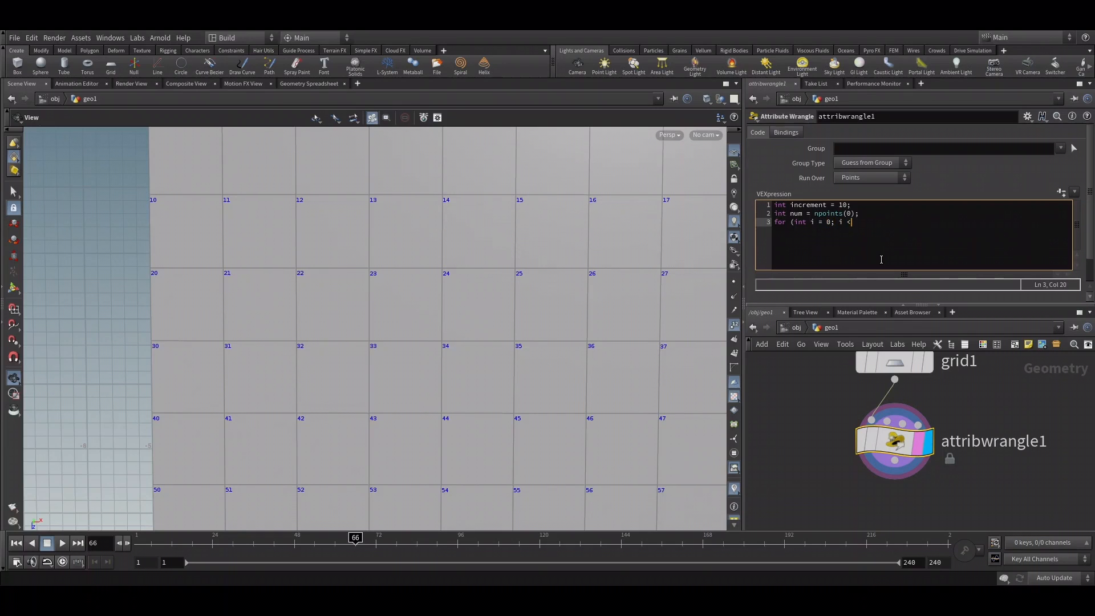
pyautogui.write('num')
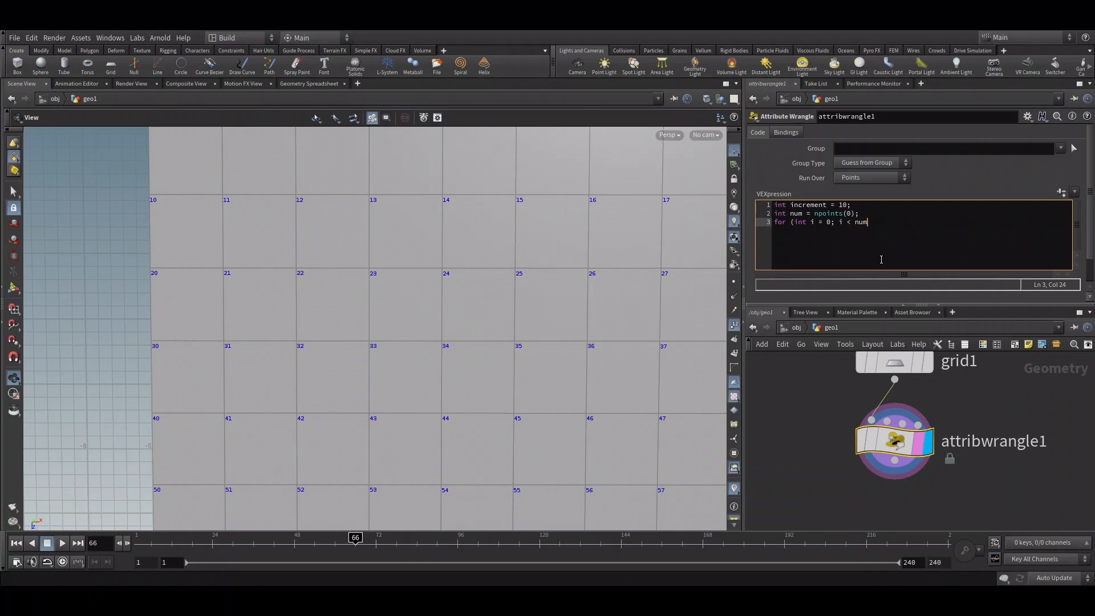
pyautogui.write('; i+')
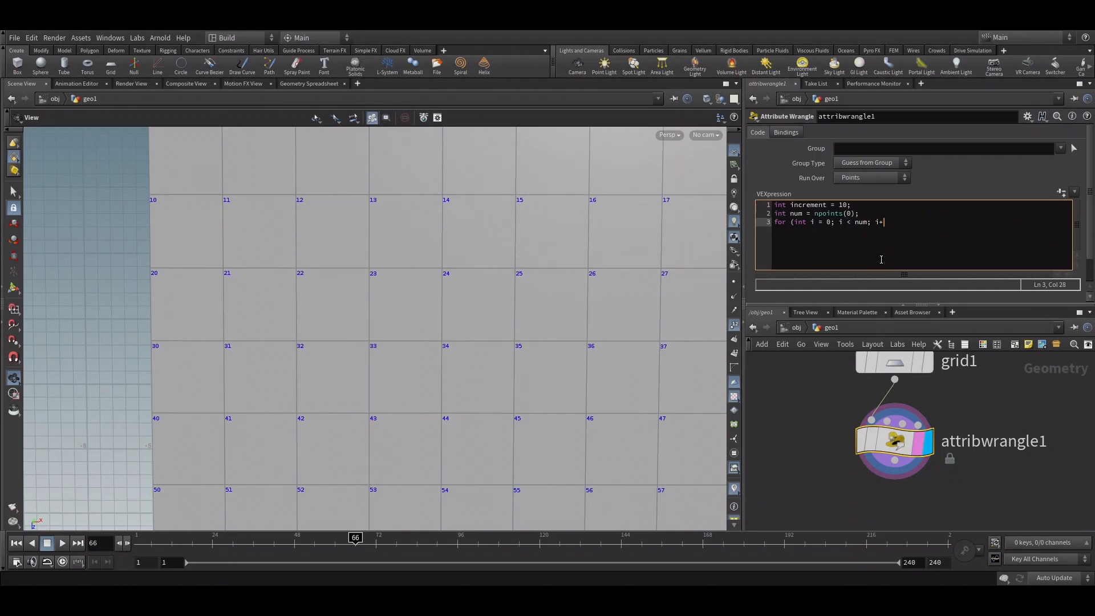
pyautogui.write('+)')
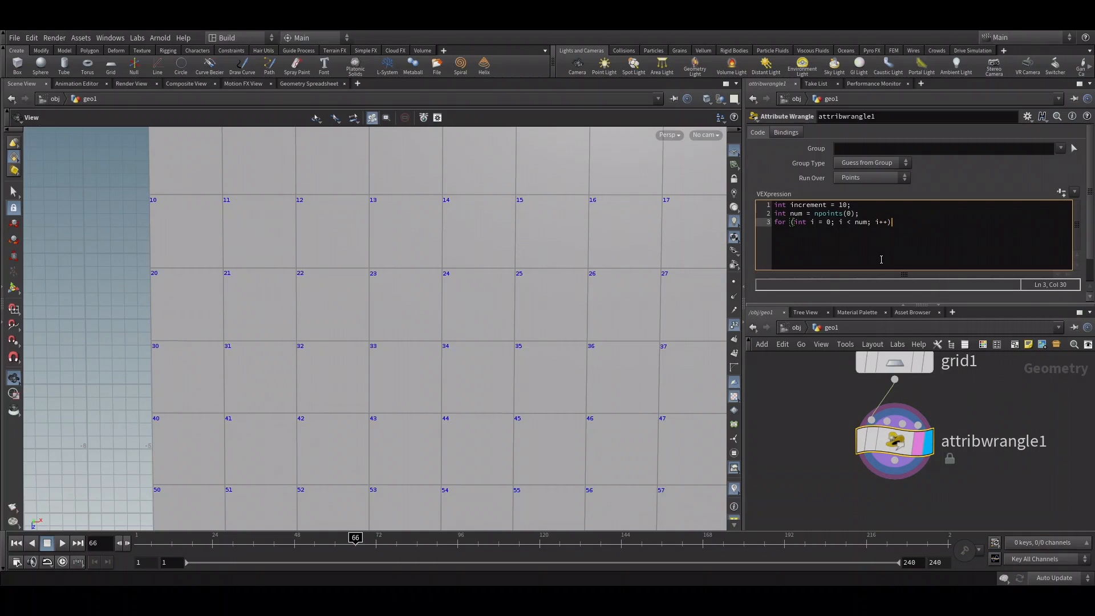
pyautogui.write('{')
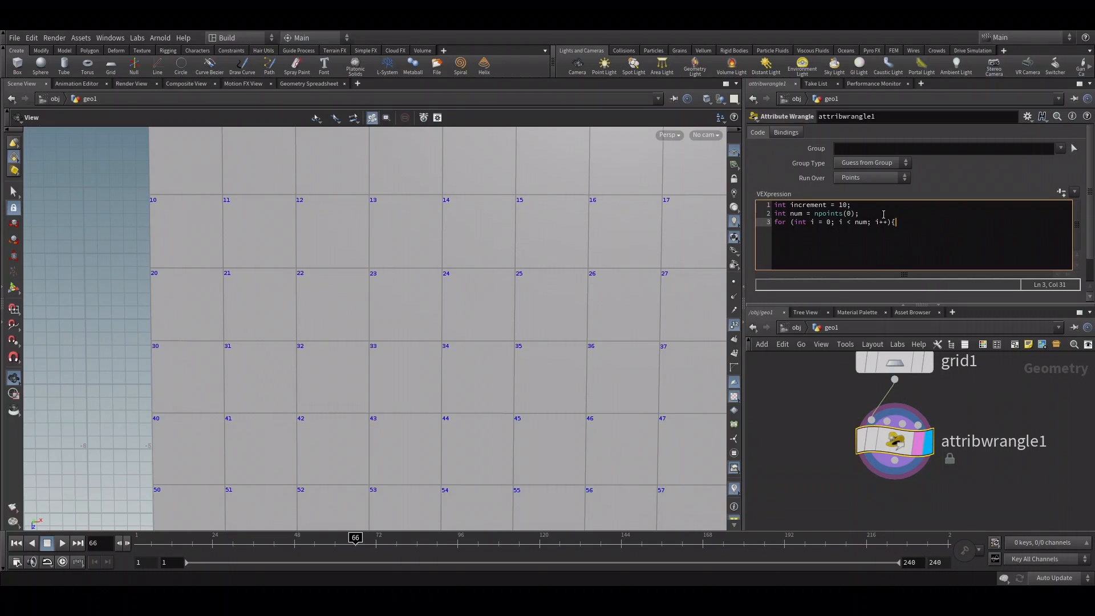
pyautogui.moveTo(929, 232)
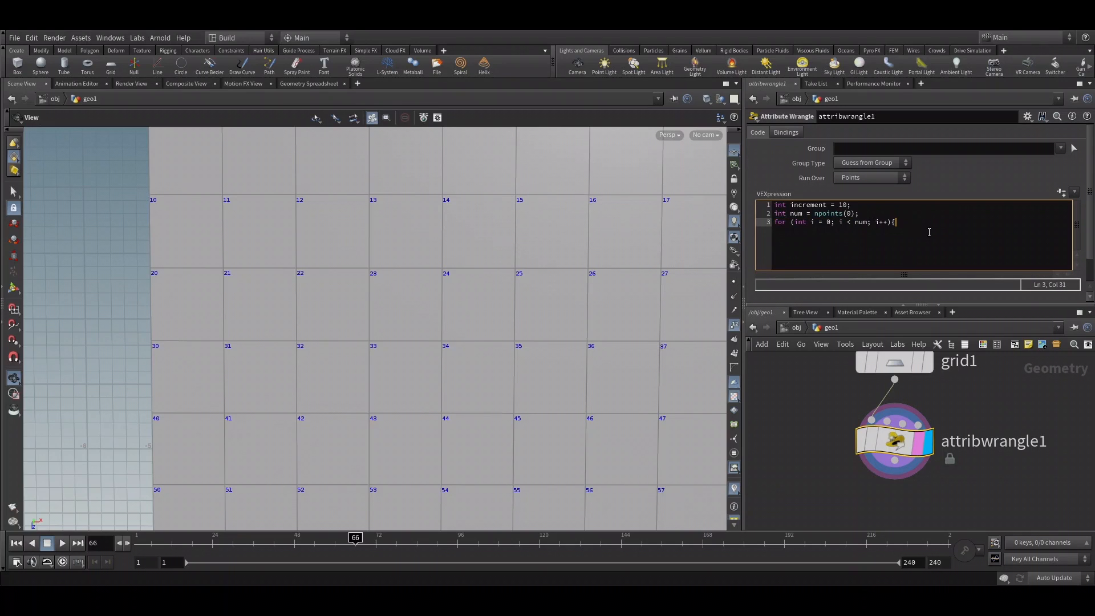
pyautogui.press('Return')
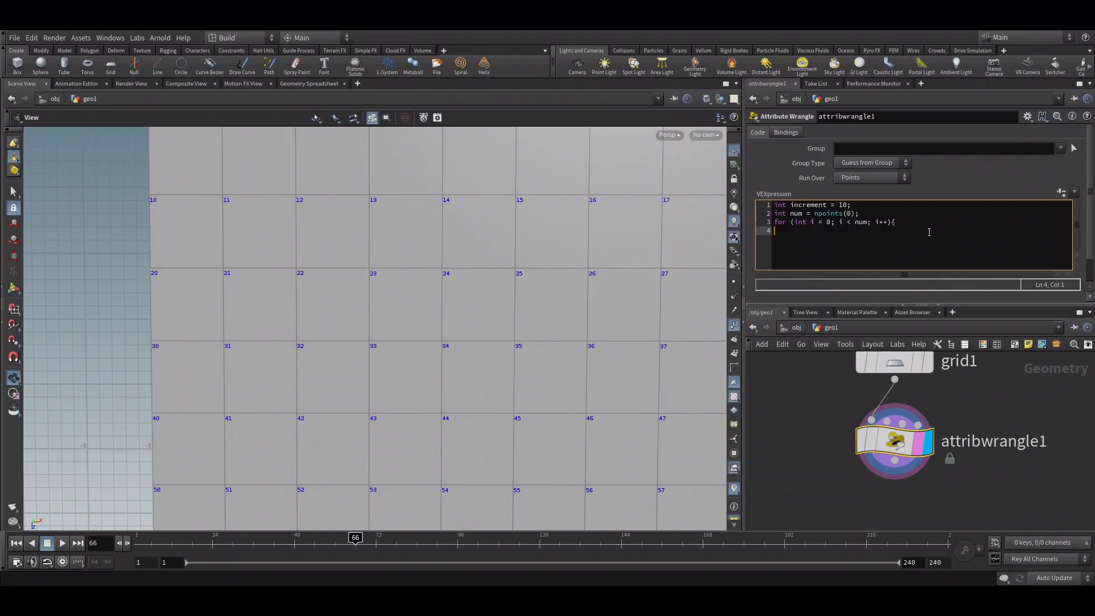
# Inside the loop, read p1 at point i and p2 at point i+increment.
pyautogui.write('vector')
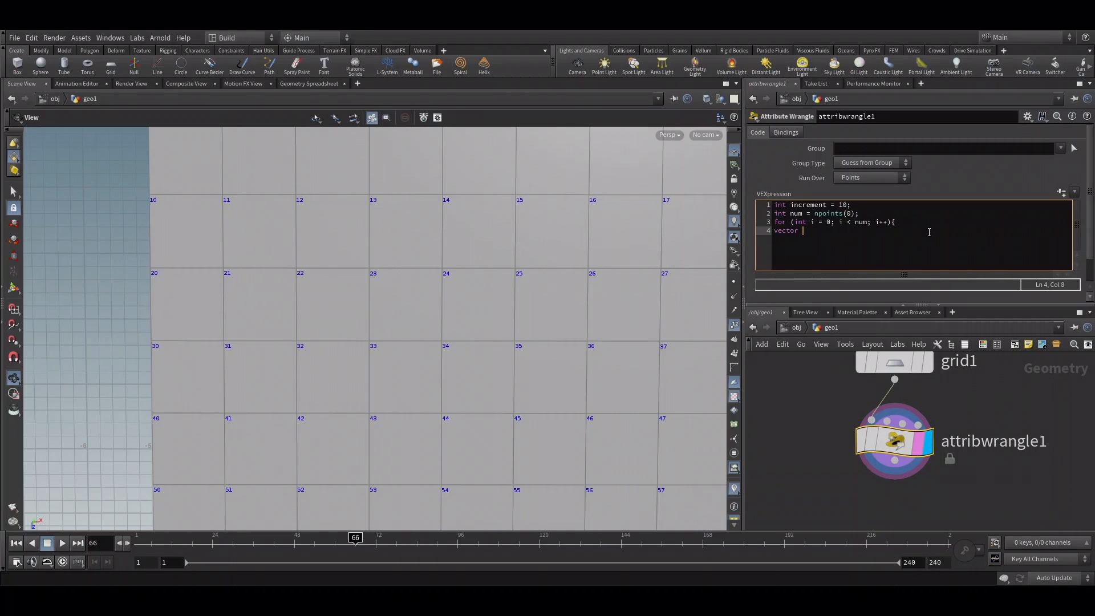
pyautogui.write('p1 =')
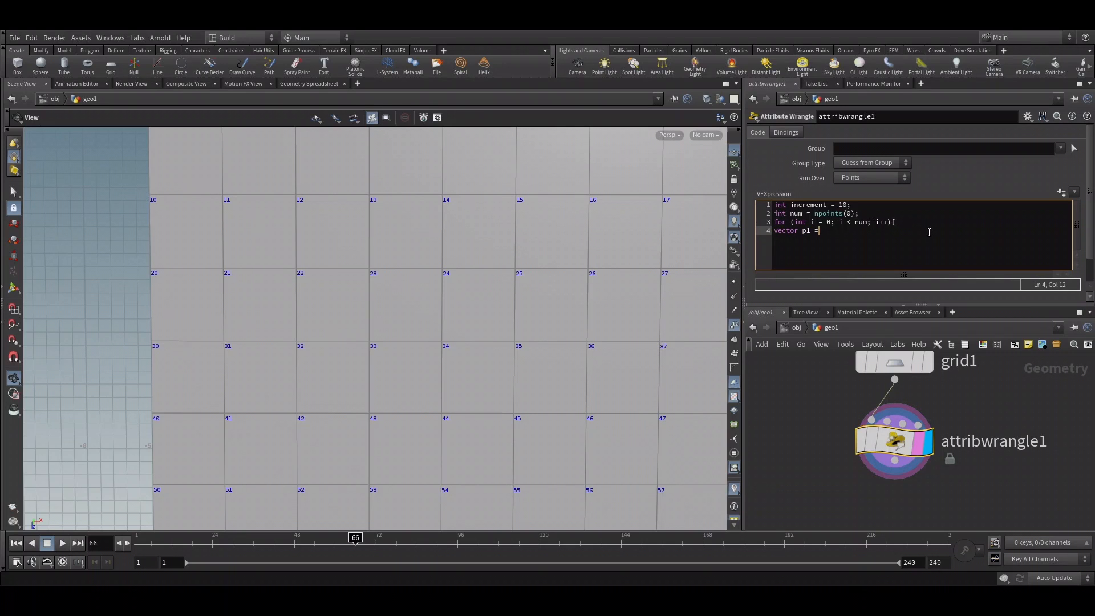
pyautogui.write('point(0, "P",')
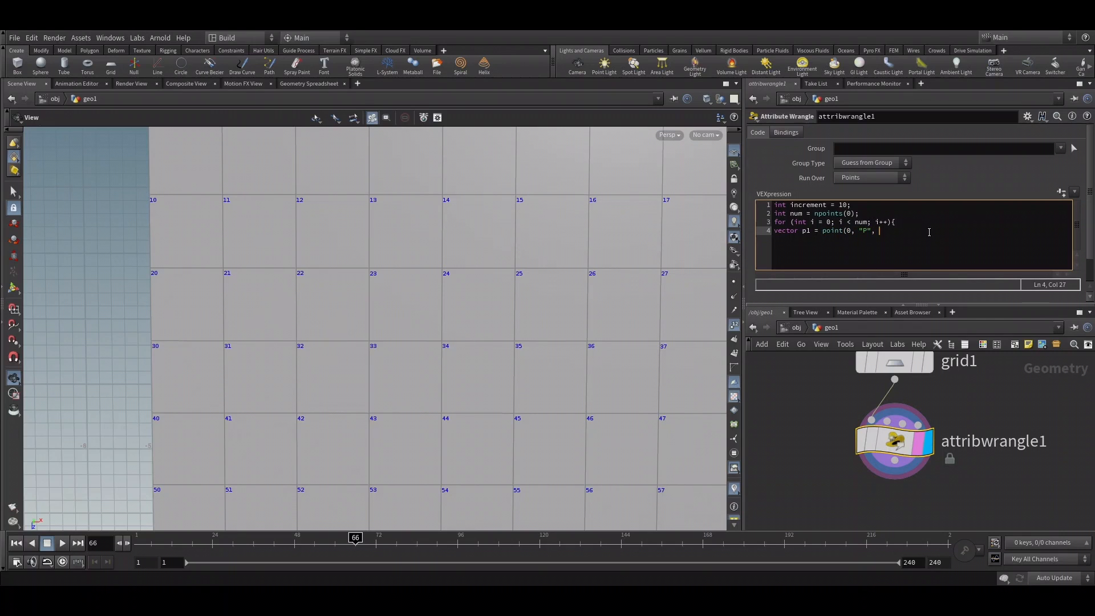
pyautogui.write('i);')
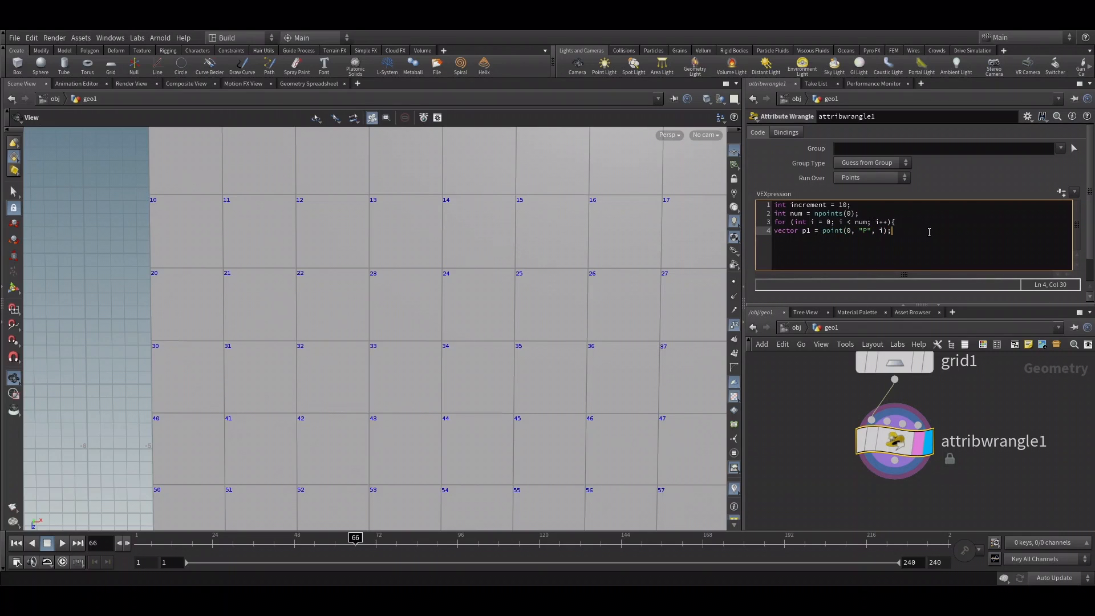
pyautogui.write('vector p2 = point(0, "P", i+increment)')
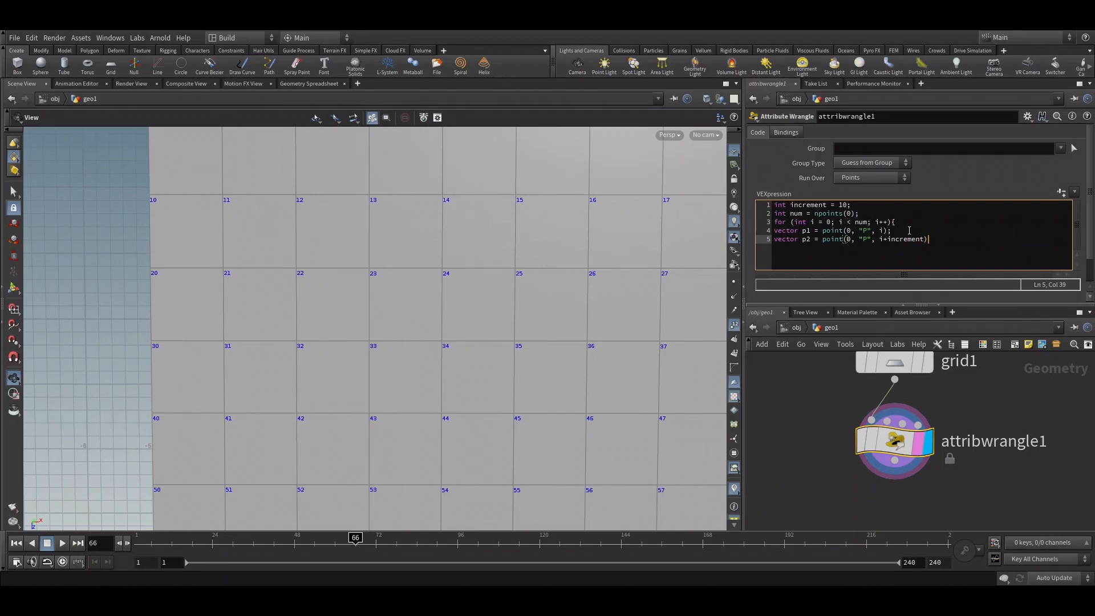
pyautogui.write(';')
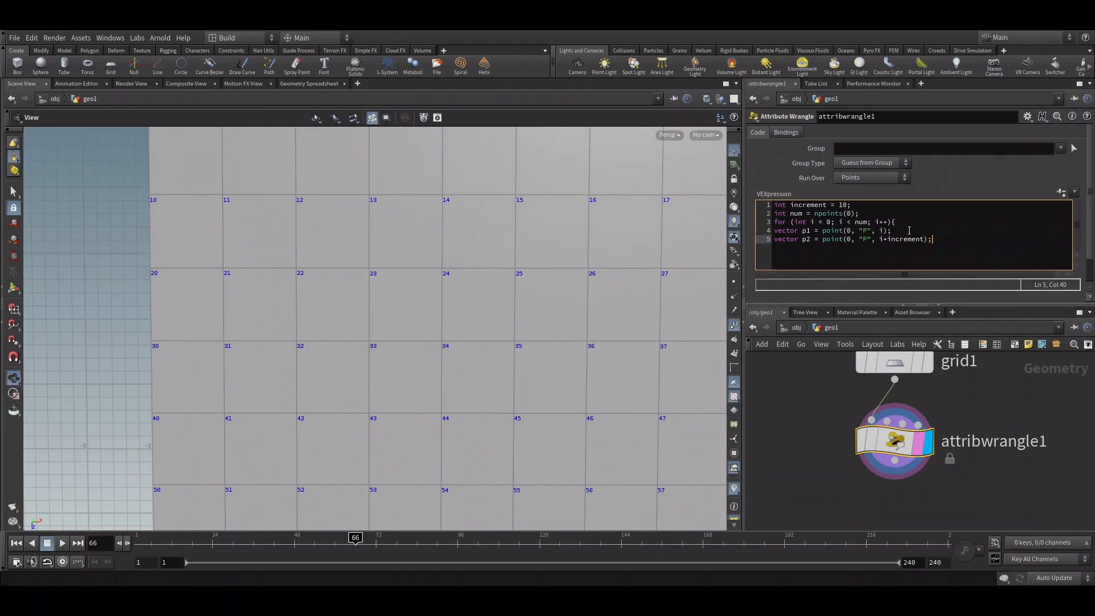
pyautogui.press('Return')
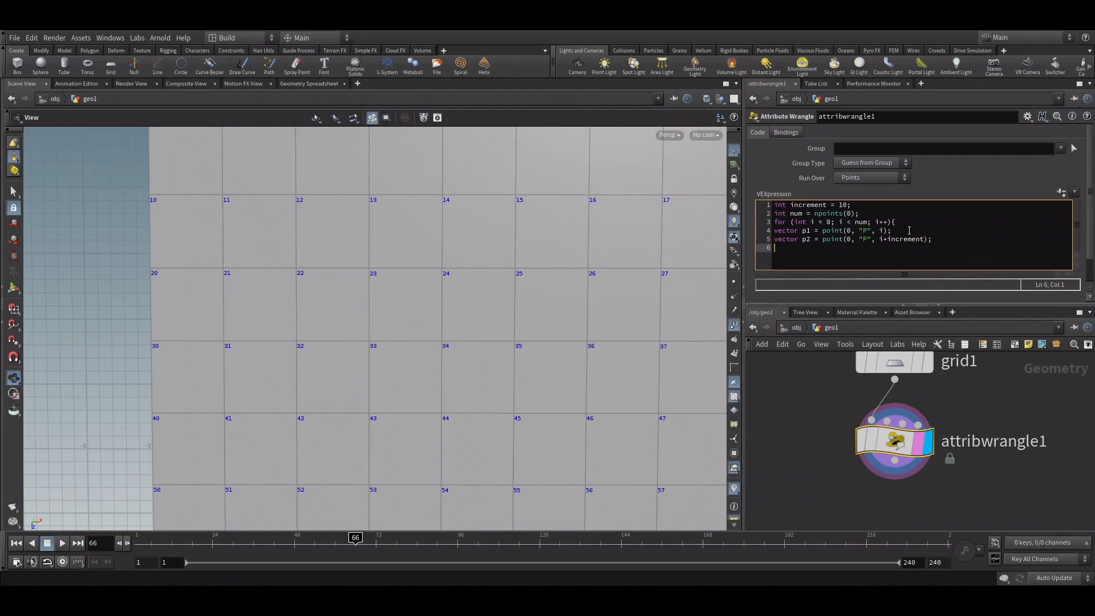
# Compute the midpoint as 'vector new = (p1 + p2) * 0.5;'.
pyautogui.doubleClick(900, 239)
pyautogui.write('v')
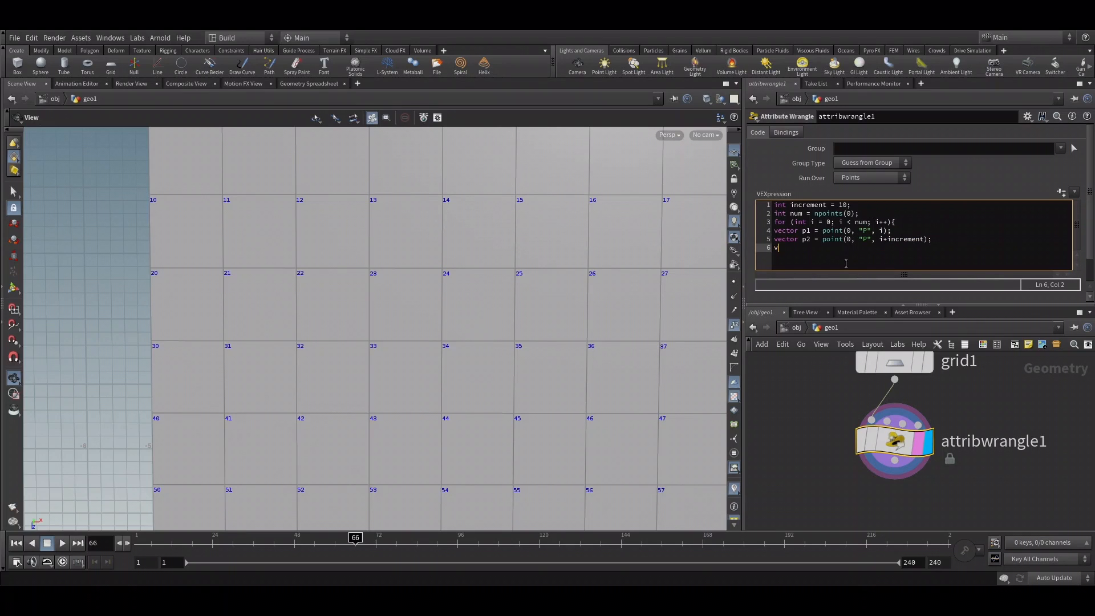
pyautogui.write('ector new =')
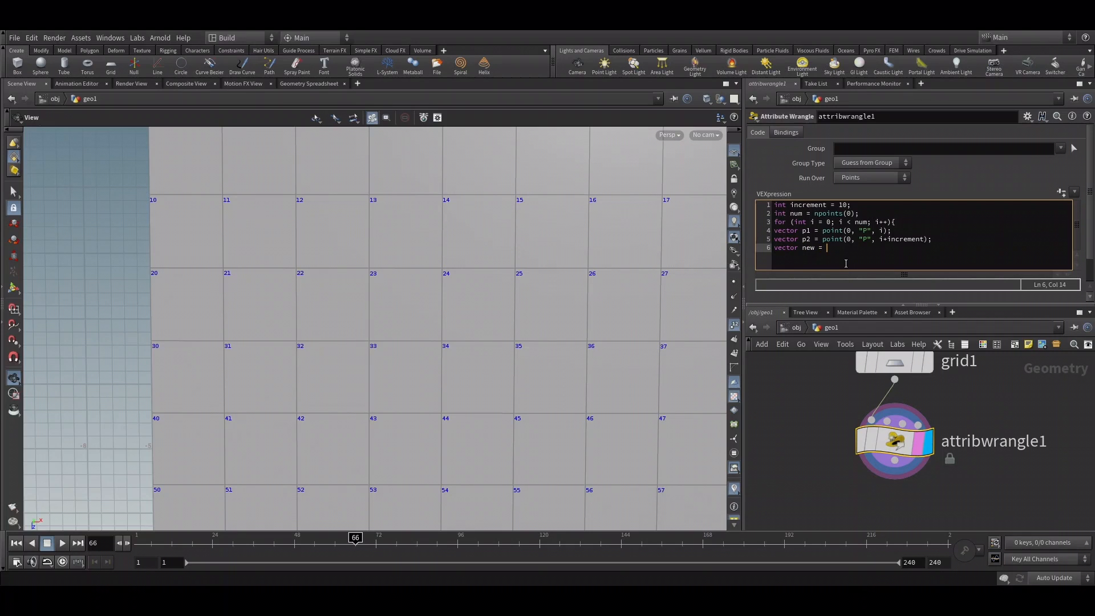
pyautogui.write('(p1')
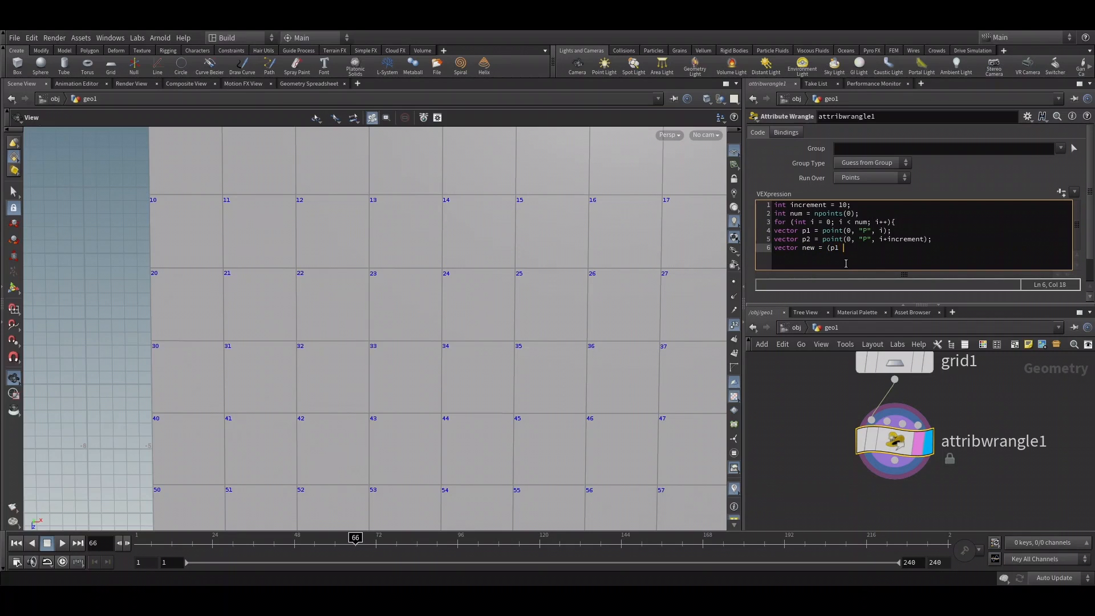
pyautogui.write('+ p2')
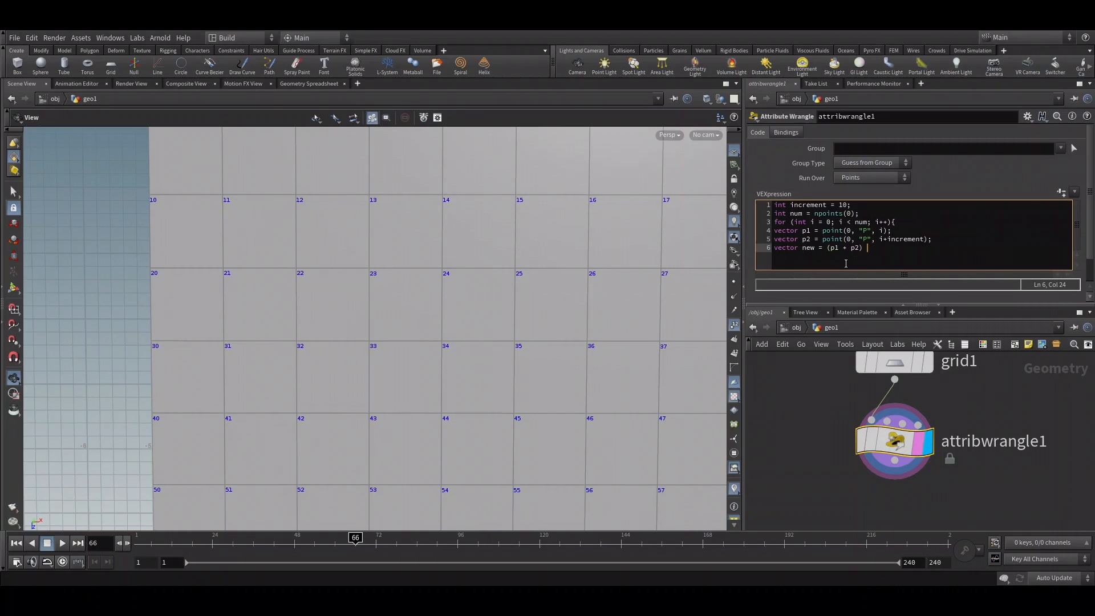
pyautogui.write('* 0')
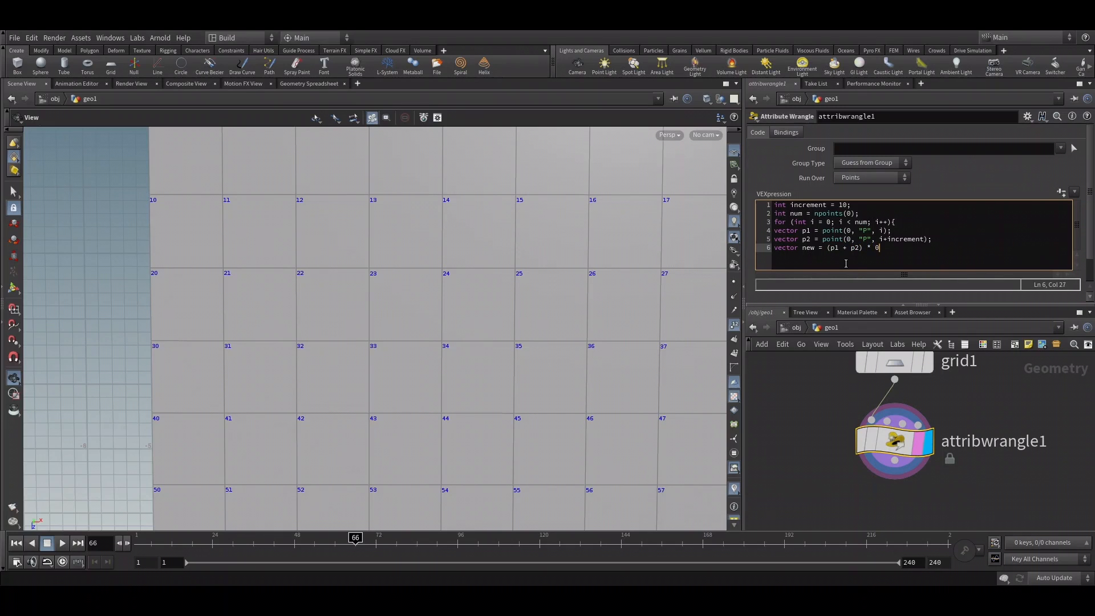
pyautogui.write('.5;')
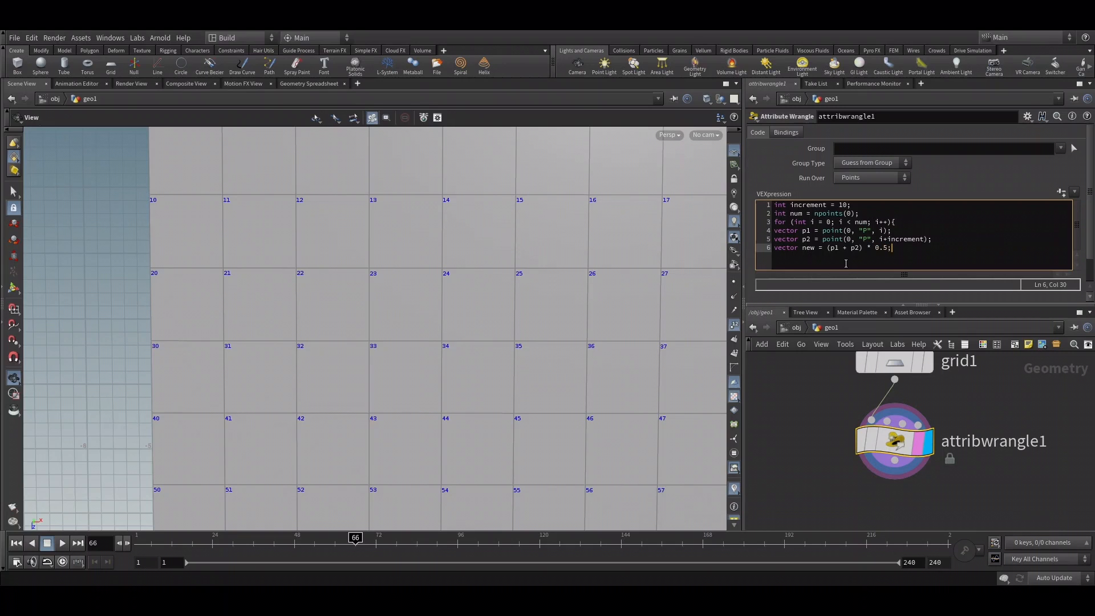
pyautogui.press('Return')
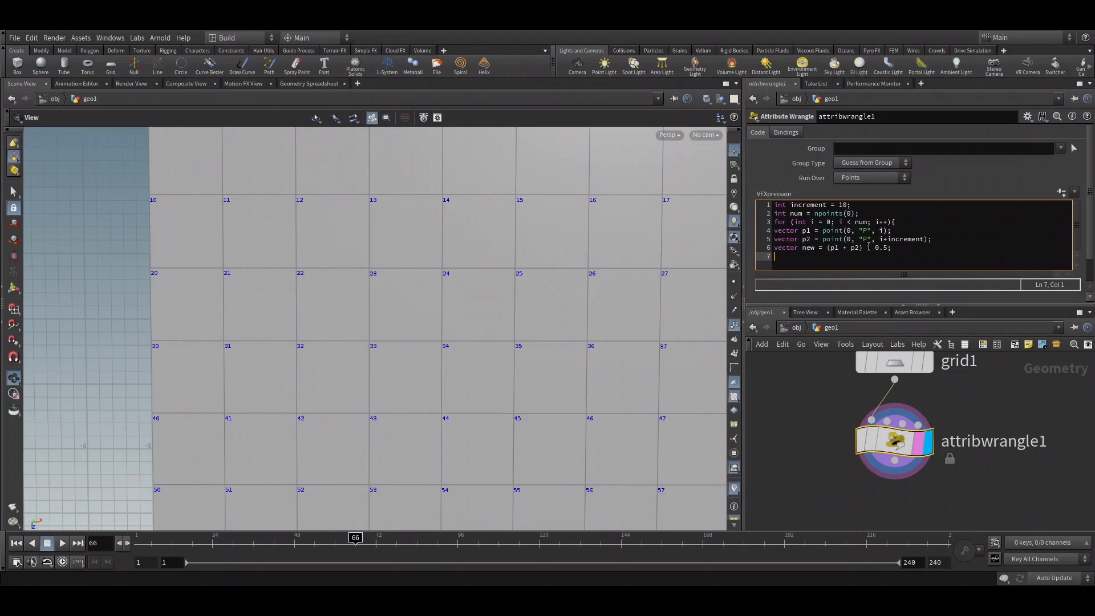
# Add a point at new with addpoint(0, new) and close the loop brace.
pyautogui.write('addpoint(')
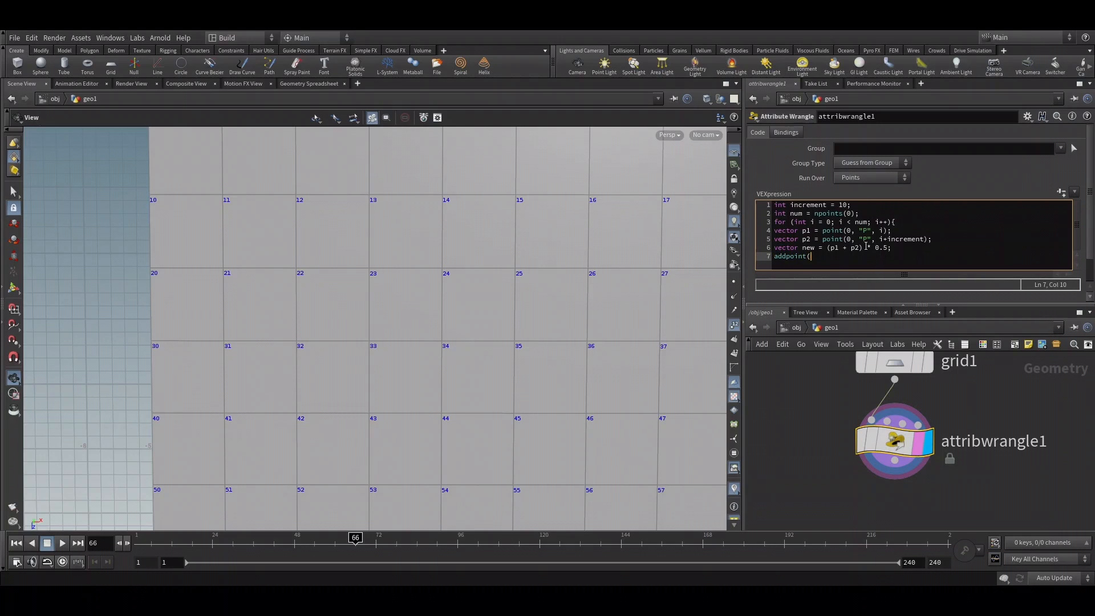
pyautogui.write('0, "')
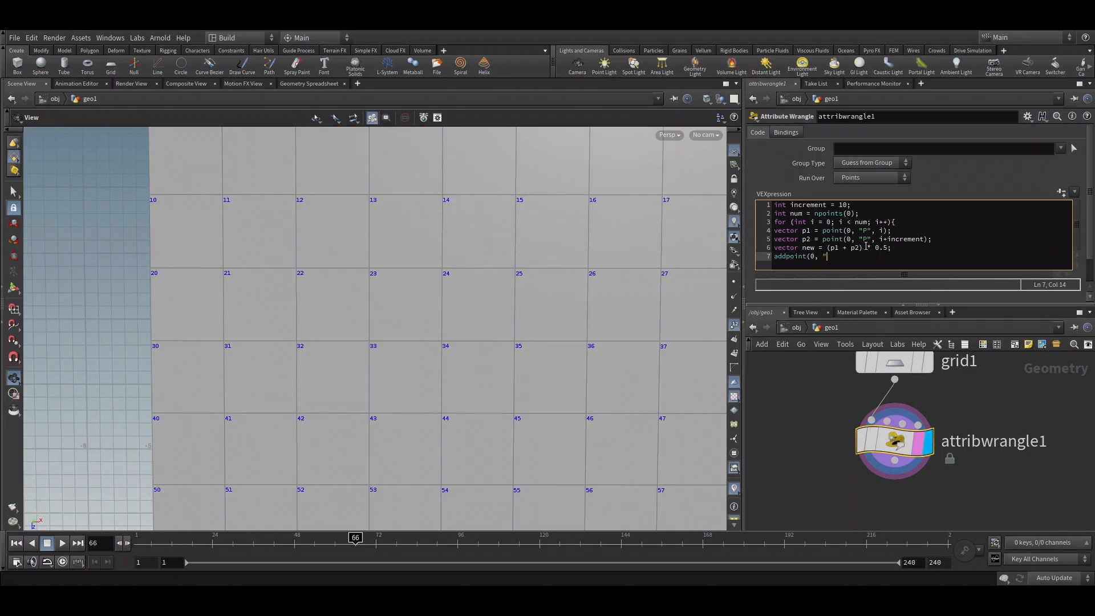
pyautogui.write('new);')
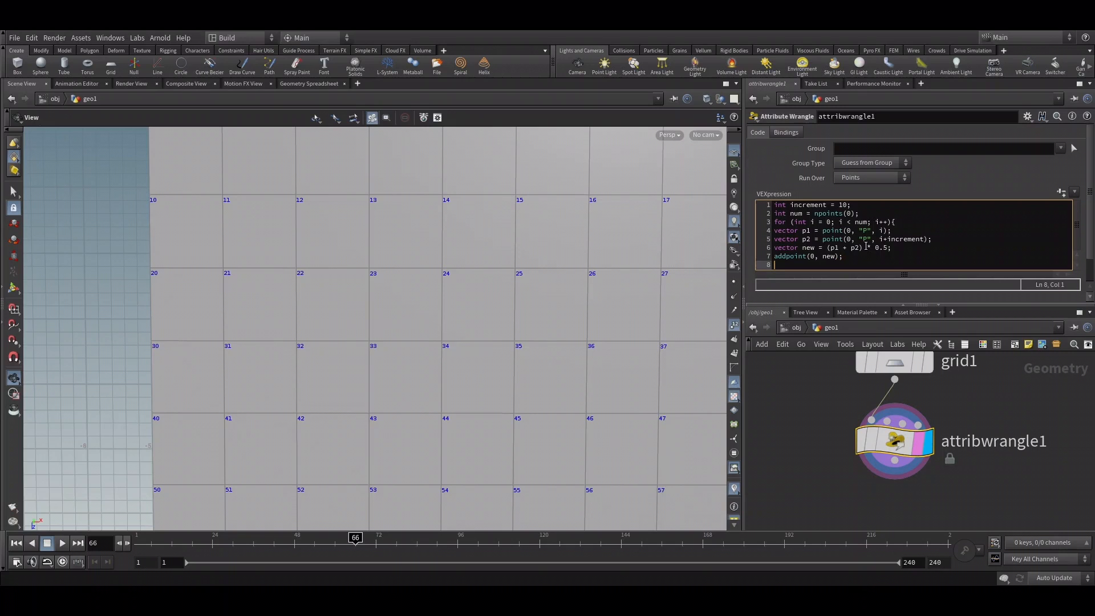
pyautogui.write('}')
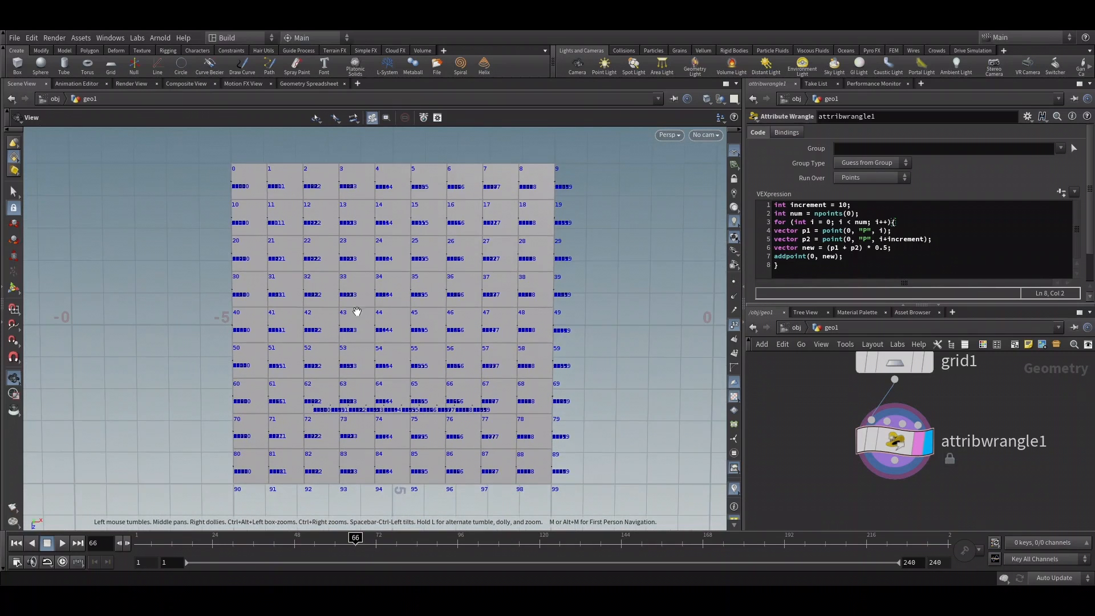
pyautogui.moveTo(996, 545)
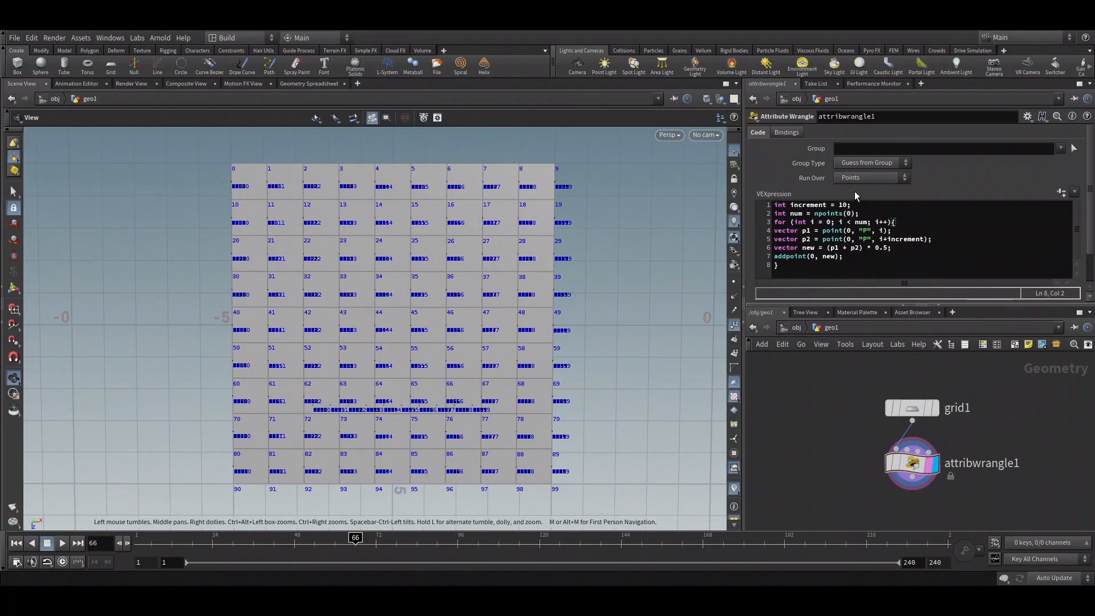
# Set the wrangle's Run Over parameter to Detail (only once).
pyautogui.click(872, 177)
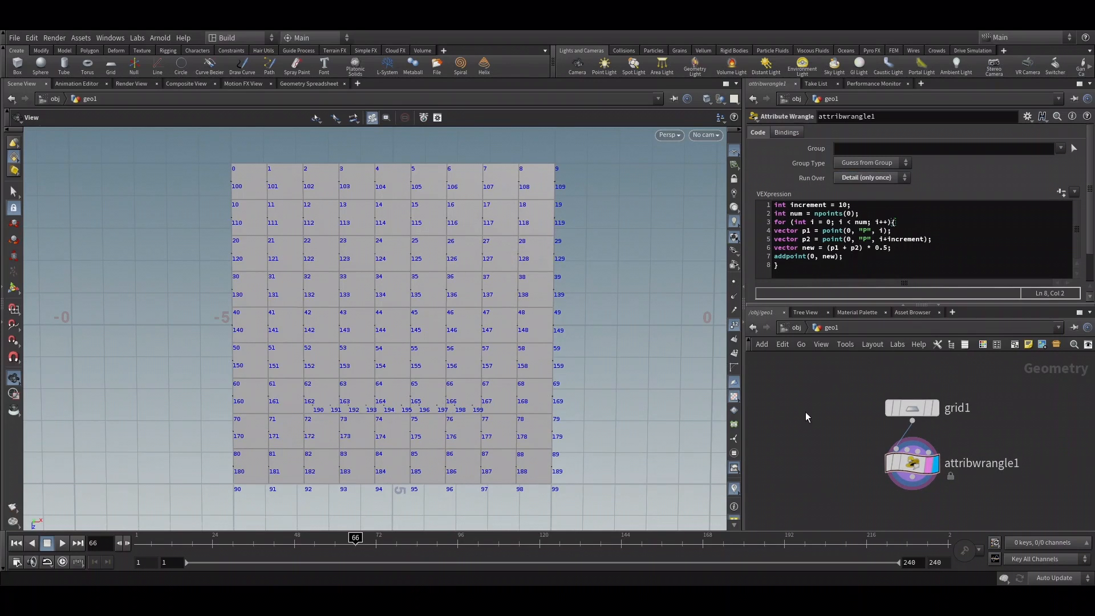
pyautogui.moveTo(395, 461)
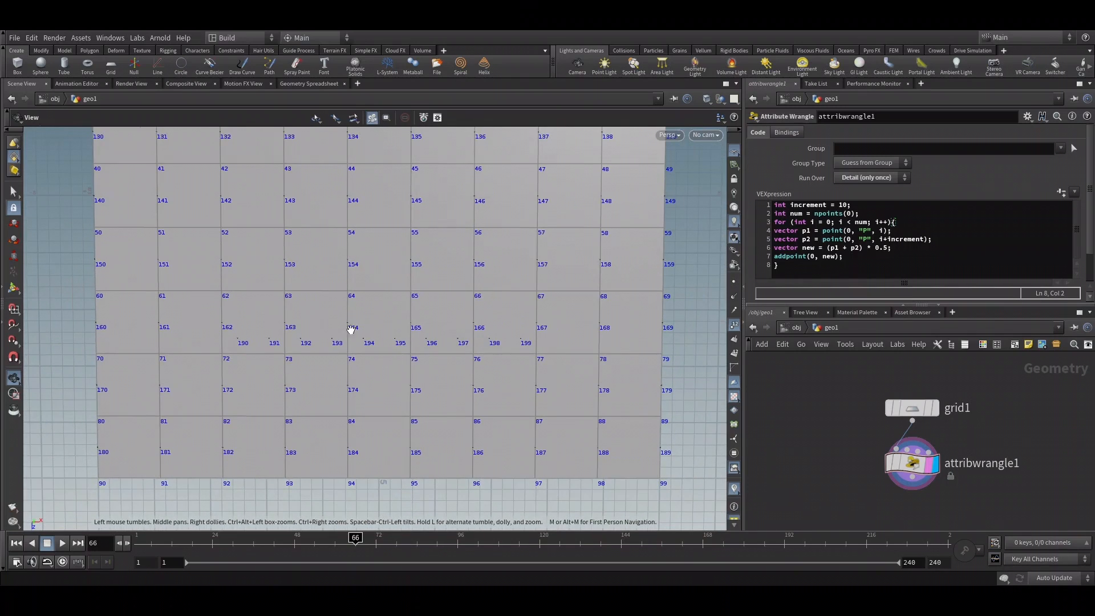
pyautogui.moveTo(687, 470)
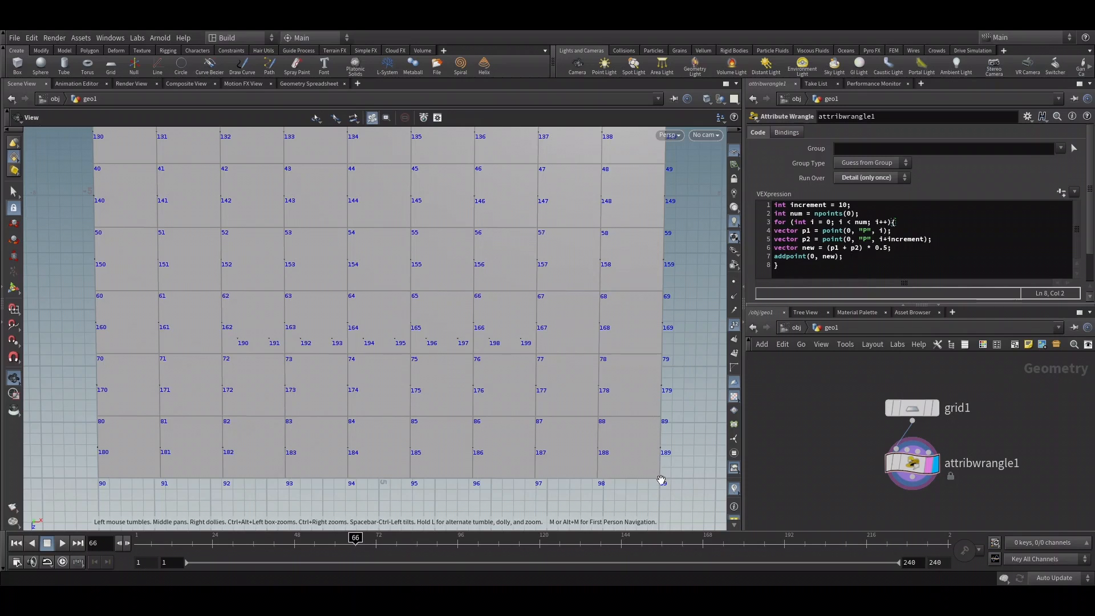
pyautogui.moveTo(698, 450)
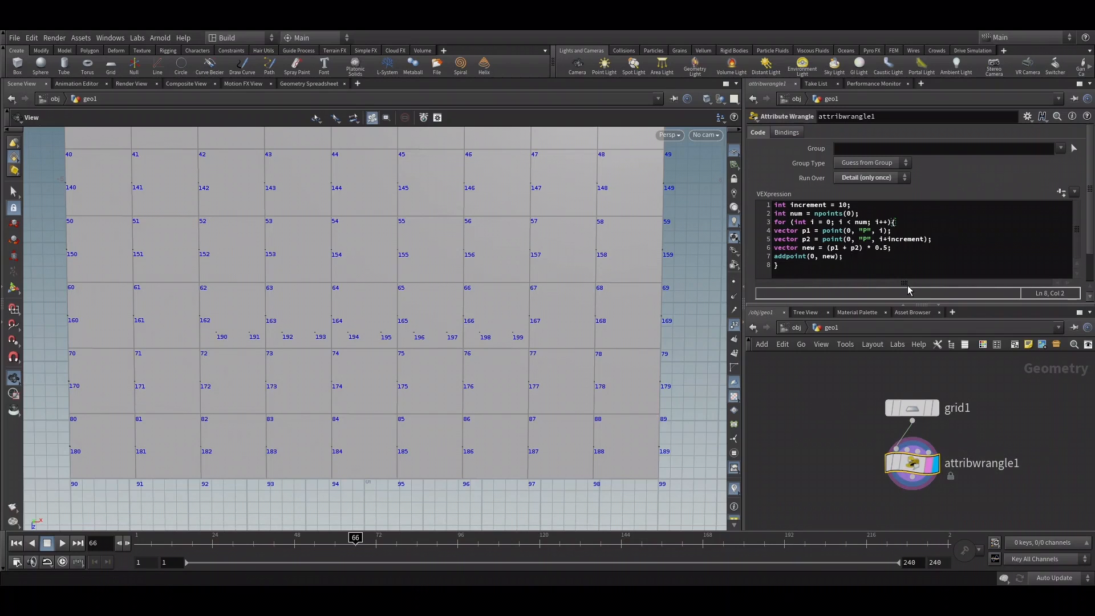
# Change line 2 to 'int num = npoints(0) - increment;' and select all the code.
pyautogui.click(851, 212)
pyautogui.write(' - ')
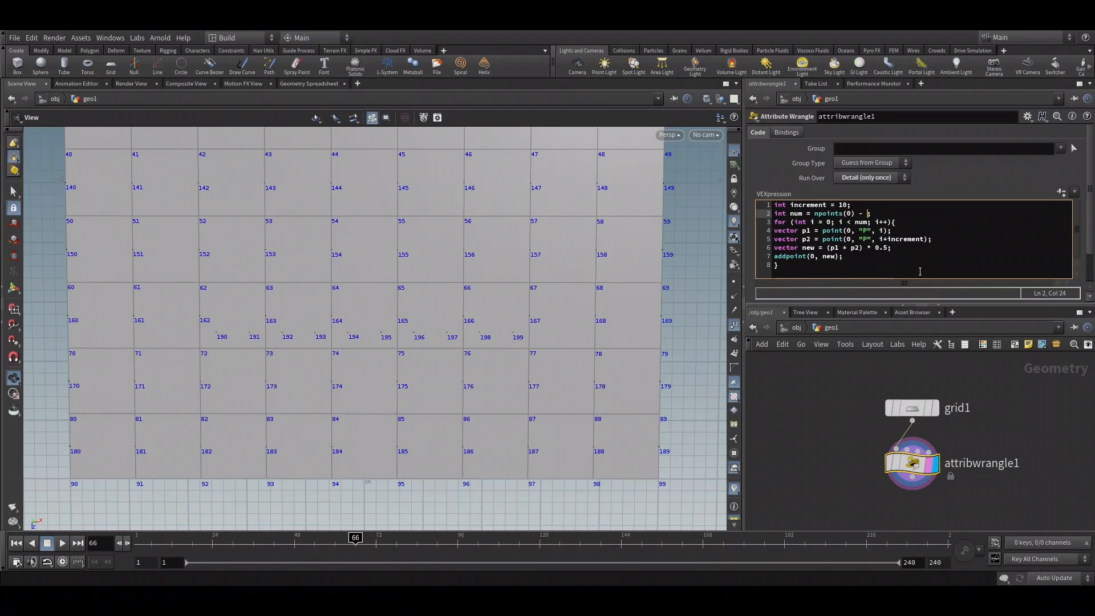
pyautogui.write('increment')
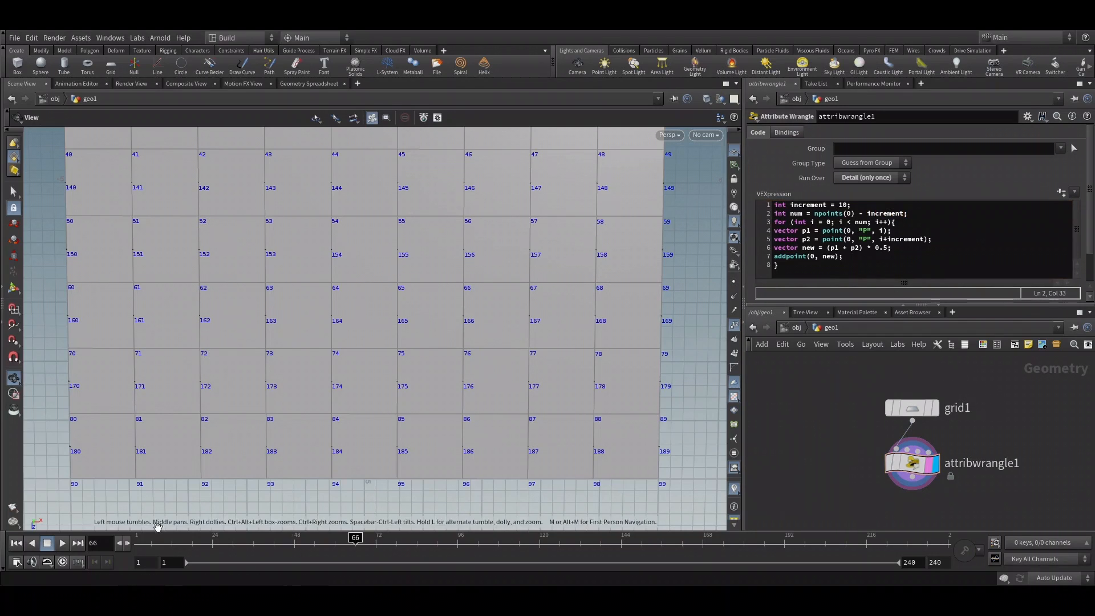
pyautogui.moveTo(1048, 380)
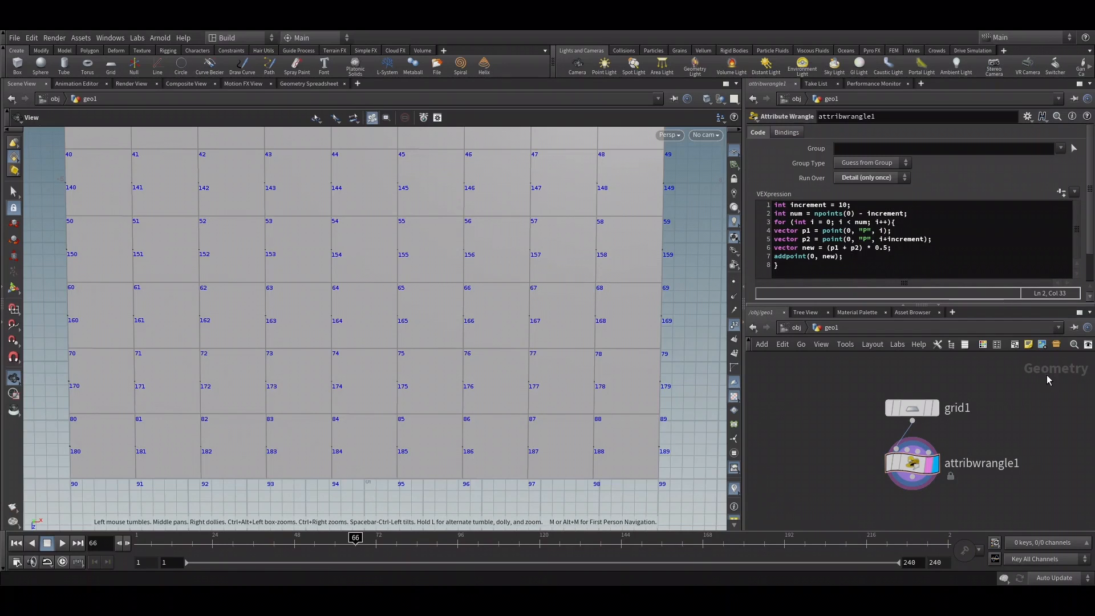
pyautogui.click(778, 265)
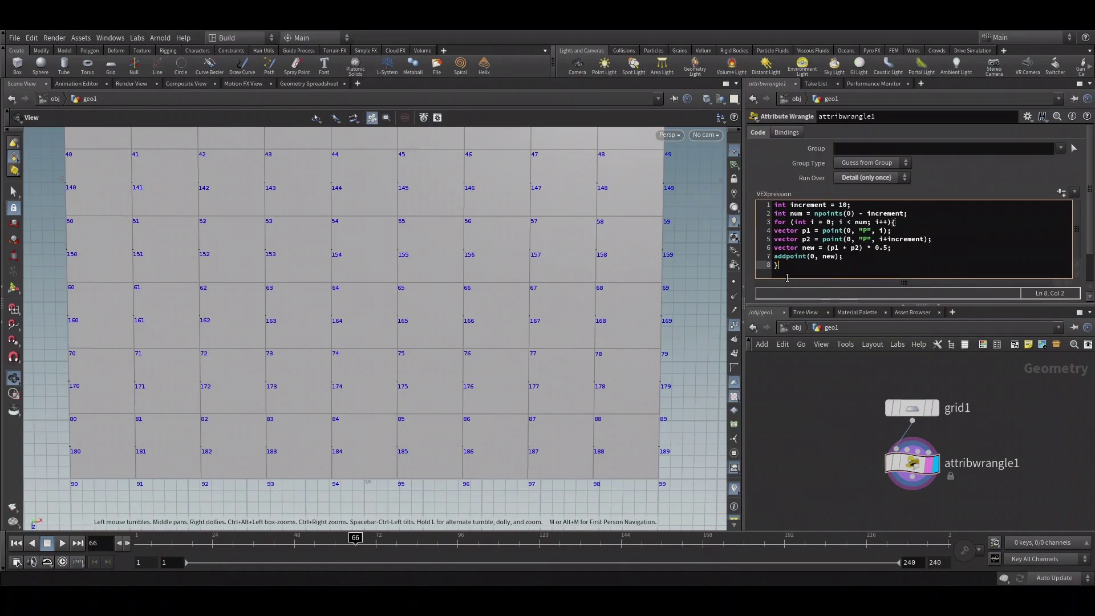
pyautogui.press('ctrl+a')
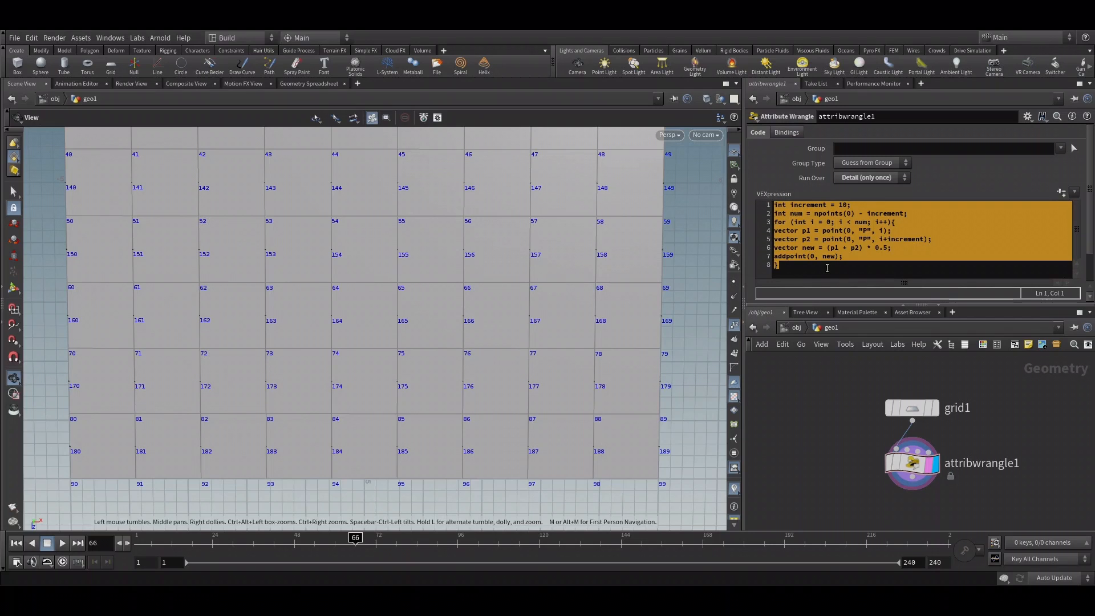